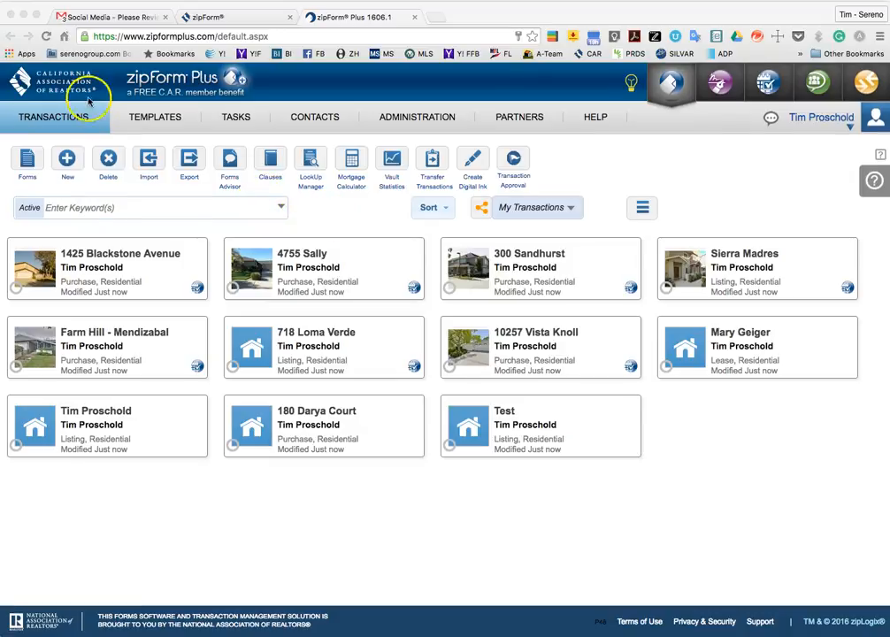
- Open the account dropdown card from the user name in the header
{"action": "left_click", "coordinate": [93, 53]}
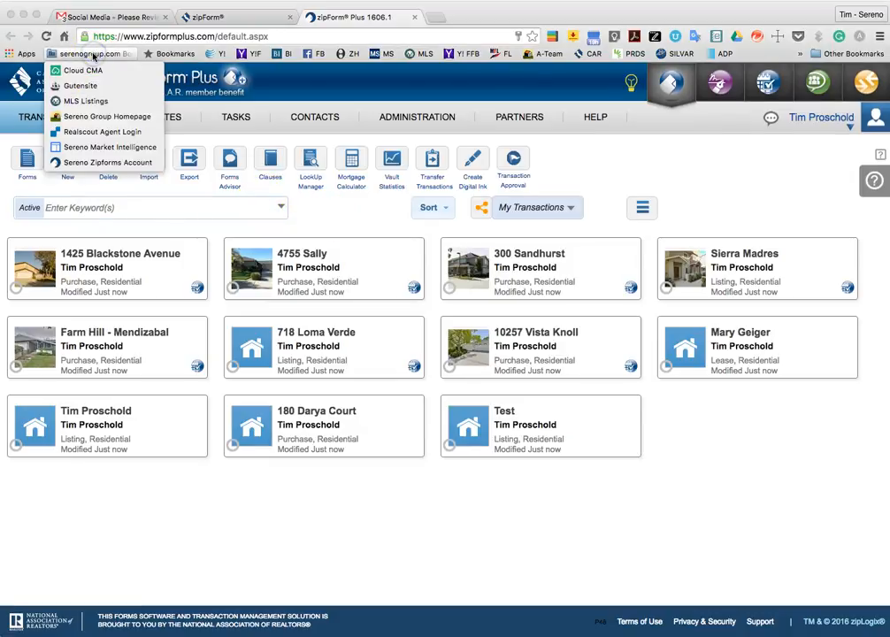
{"action": "mouse_move", "coordinate": [90, 162]}
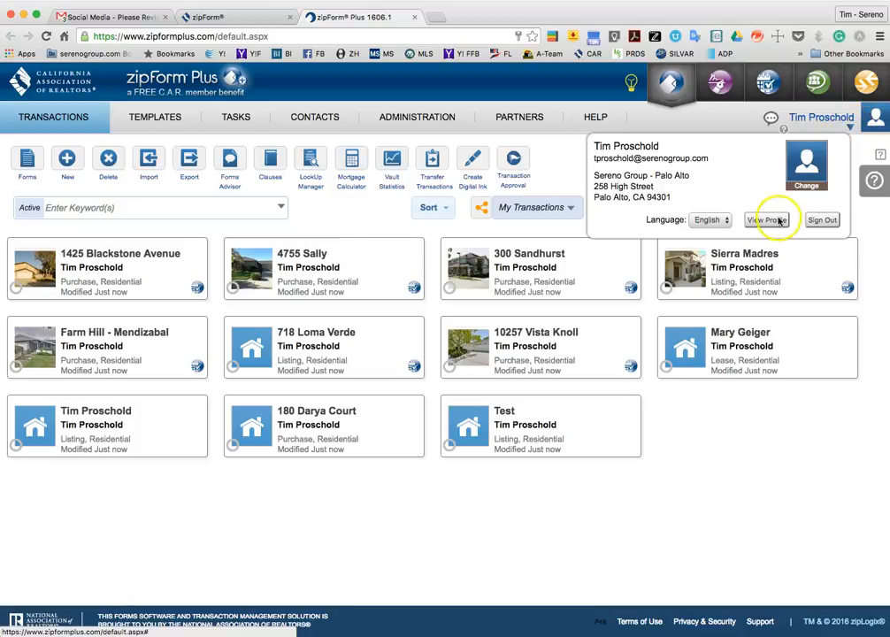
- Open the full profile page and scroll down to the empty Email Signature editor
{"action": "left_click", "coordinate": [767, 219]}
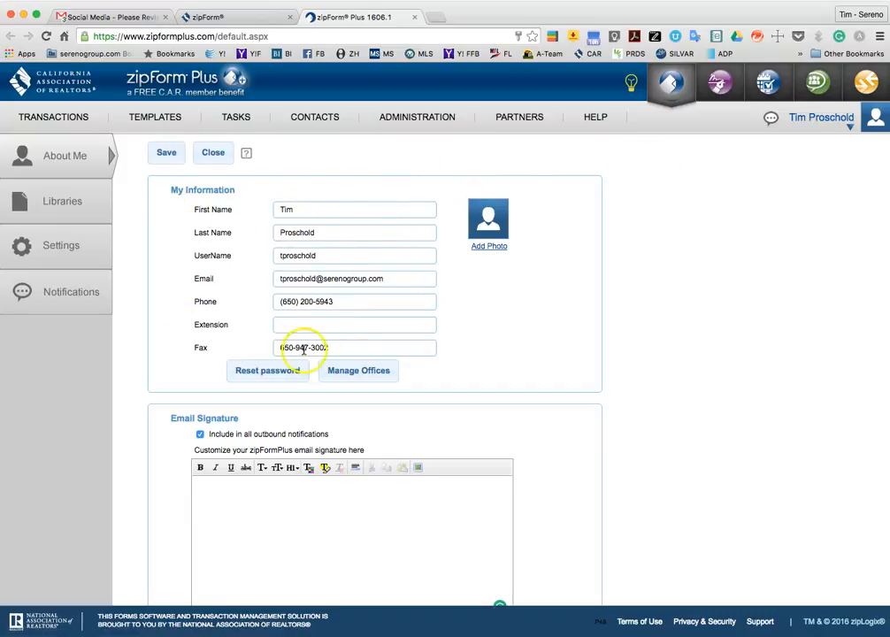
{"action": "scroll", "scroll_direction": "down", "scroll_amount": 3}
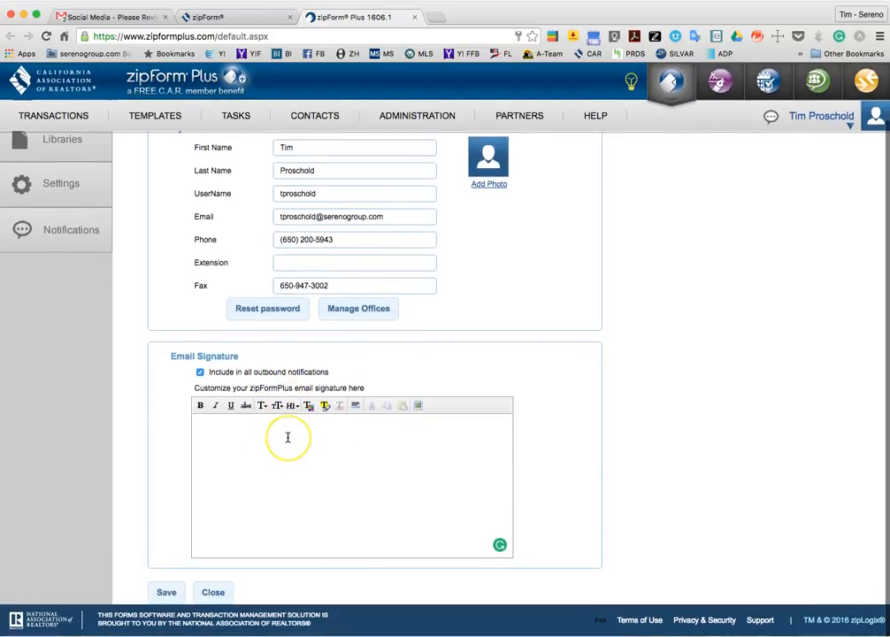
{"action": "scroll", "scroll_direction": "down", "scroll_amount": 3}
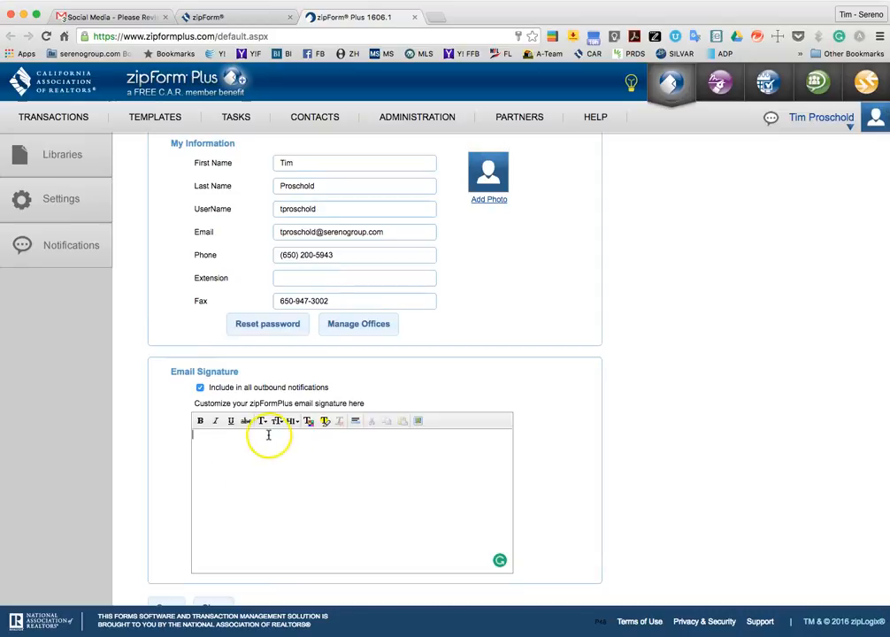
{"action": "scroll", "scroll_direction": "down", "scroll_amount": 3}
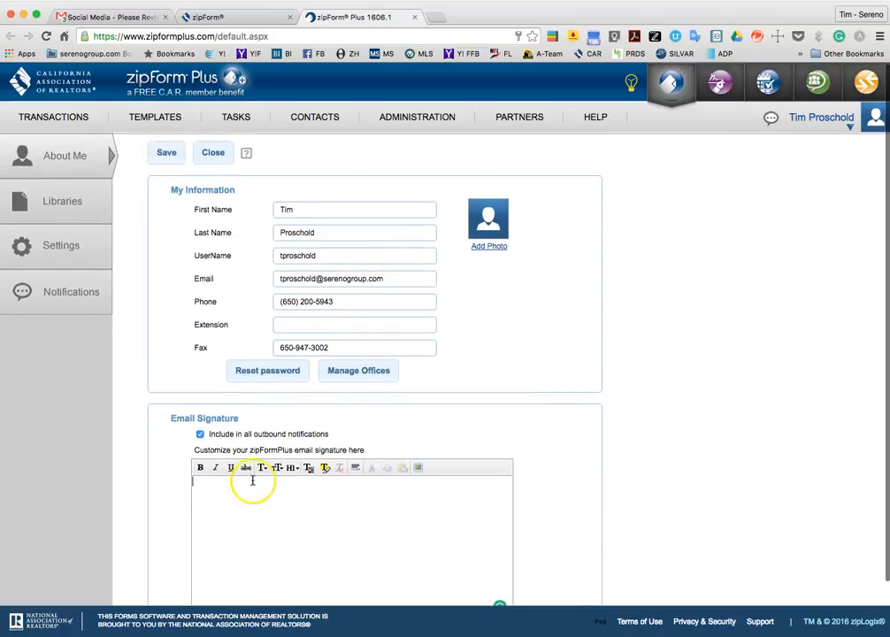
{"action": "scroll", "scroll_direction": "down", "scroll_amount": 3}
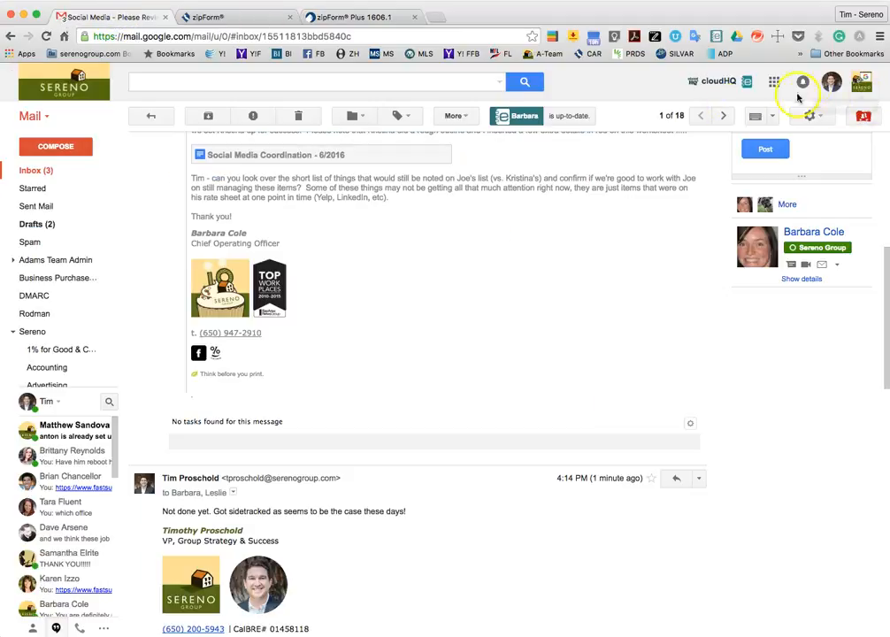
- Open Gmail's general settings and scroll to the existing signature
{"action": "left_click", "coordinate": [810, 115]}
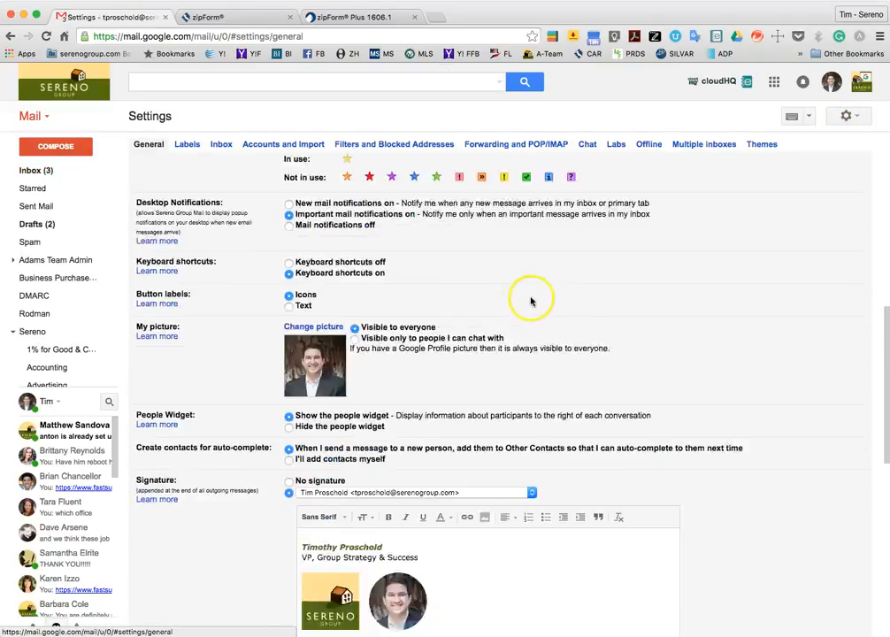
{"action": "scroll", "scroll_direction": "down", "scroll_amount": 3}
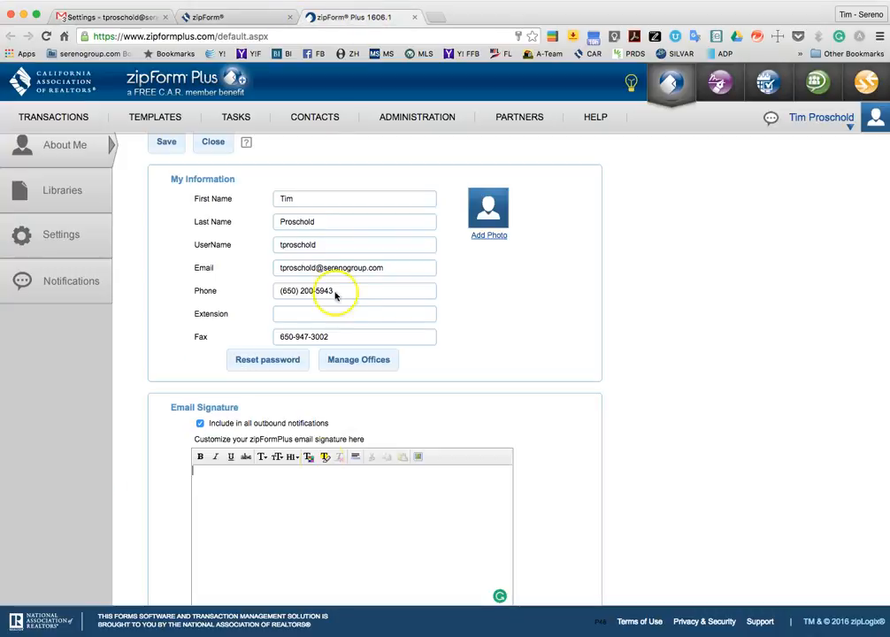
{"action": "mouse_move", "coordinate": [253, 471]}
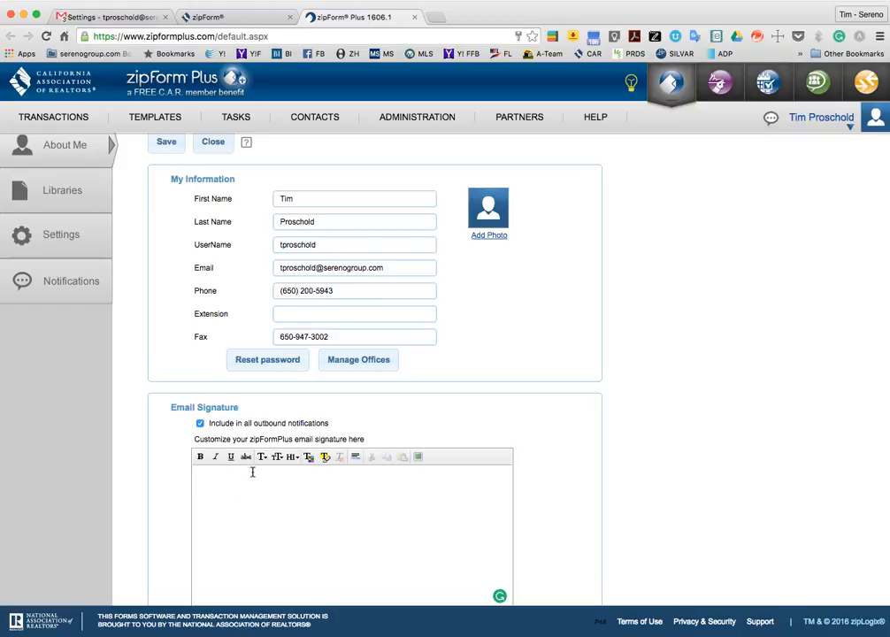
- Save the pasted Sereno signature with logo, photo and phone details in the profile
{"action": "scroll", "scroll_direction": "down", "scroll_amount": 3}
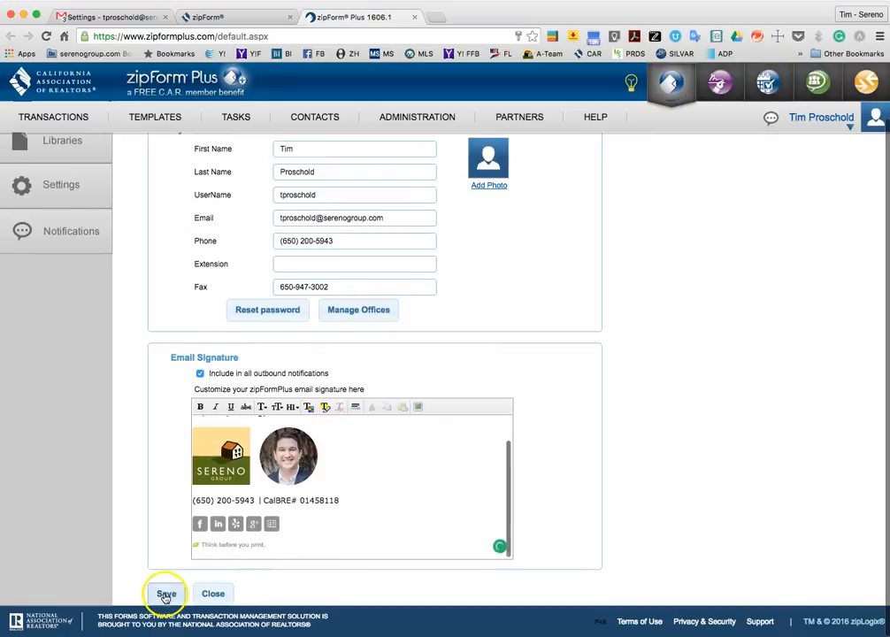
{"action": "left_click", "coordinate": [167, 594]}
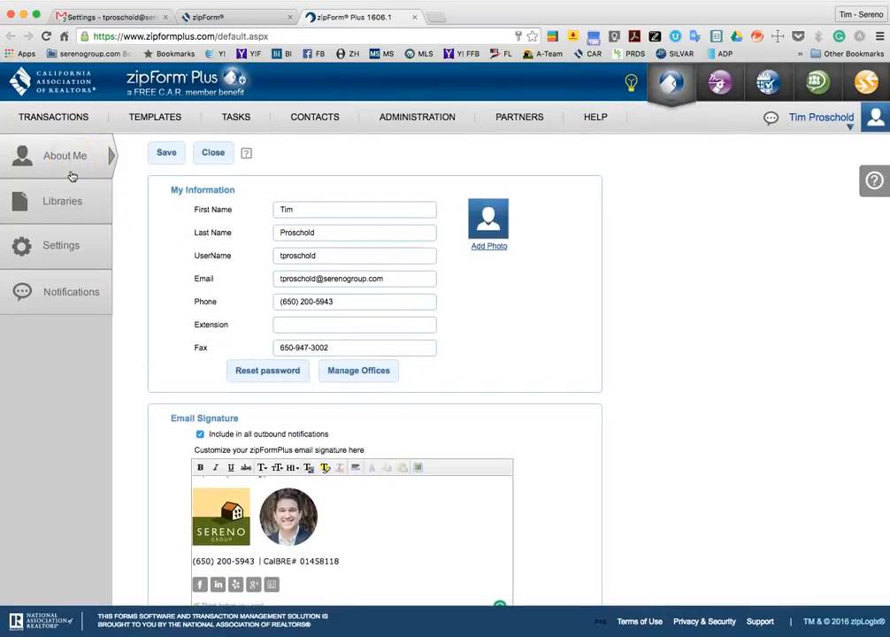
{"action": "mouse_move", "coordinate": [61, 245]}
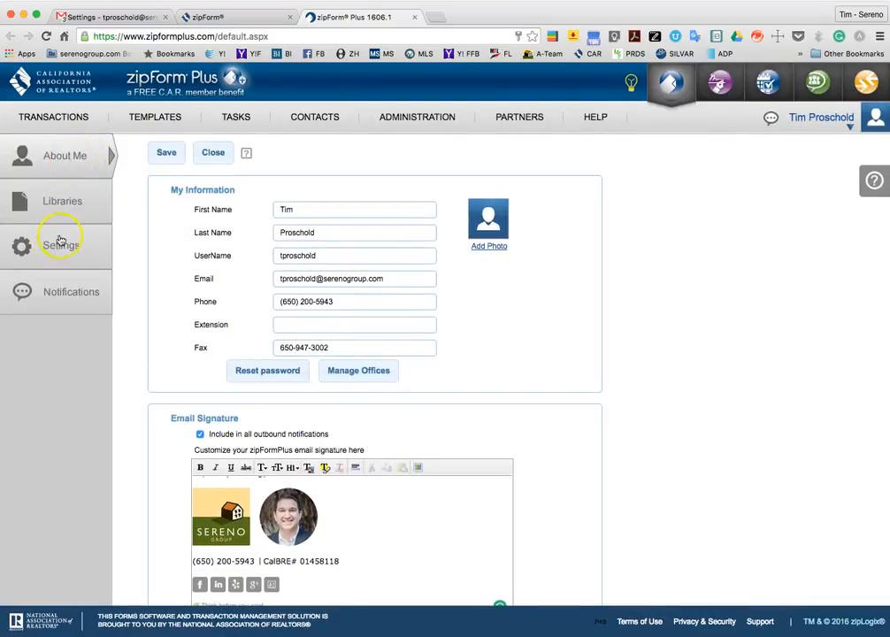
{"action": "mouse_move", "coordinate": [59, 245]}
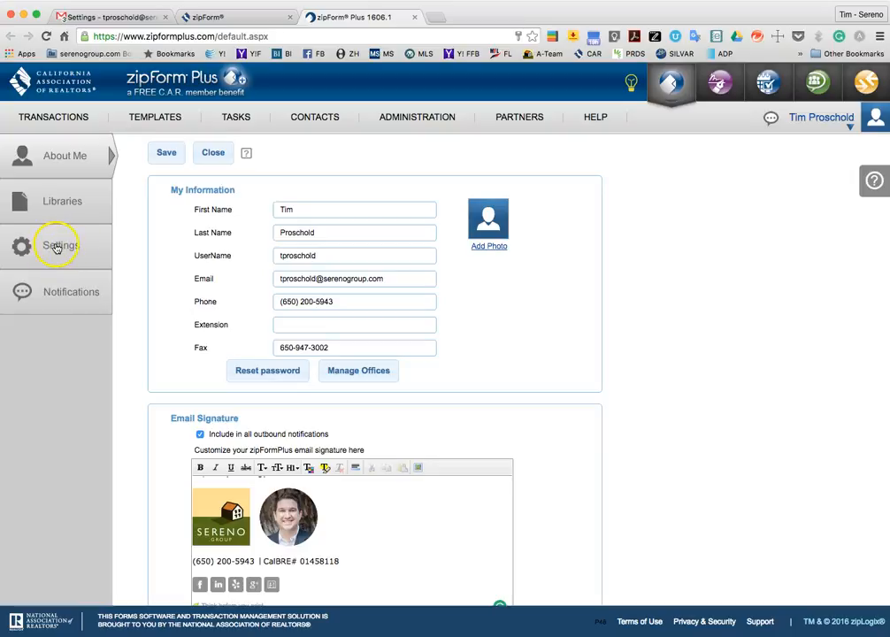
- Choose DocuSign as the e-signature service in Settings and save the user preferences
{"action": "left_click", "coordinate": [61, 246]}
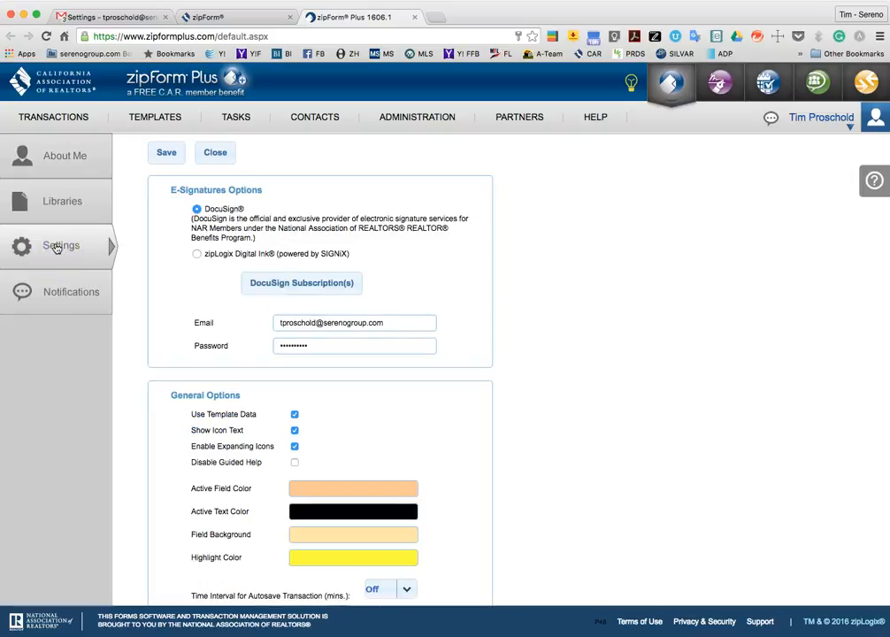
{"action": "left_click", "coordinate": [197, 209]}
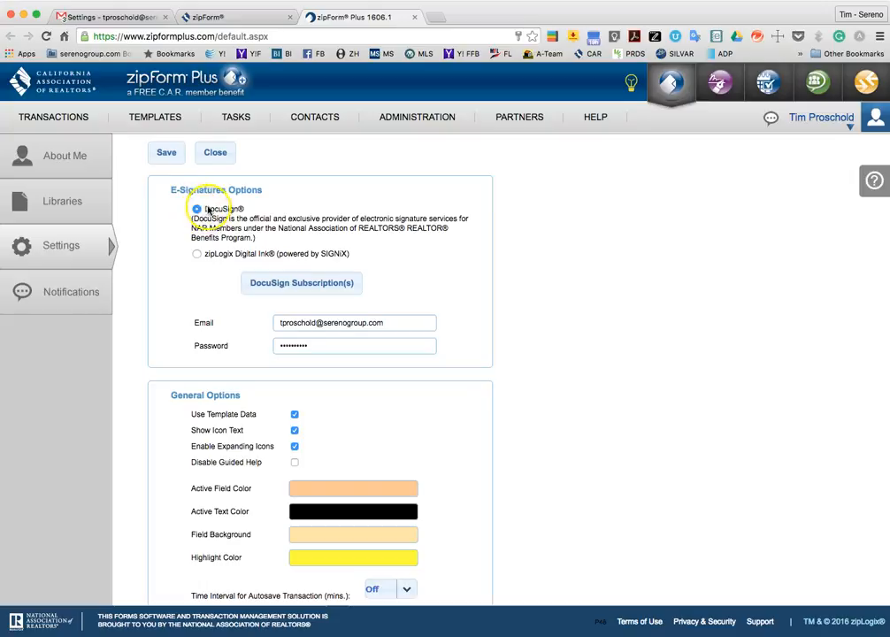
{"action": "scroll", "scroll_direction": "down", "scroll_amount": 3}
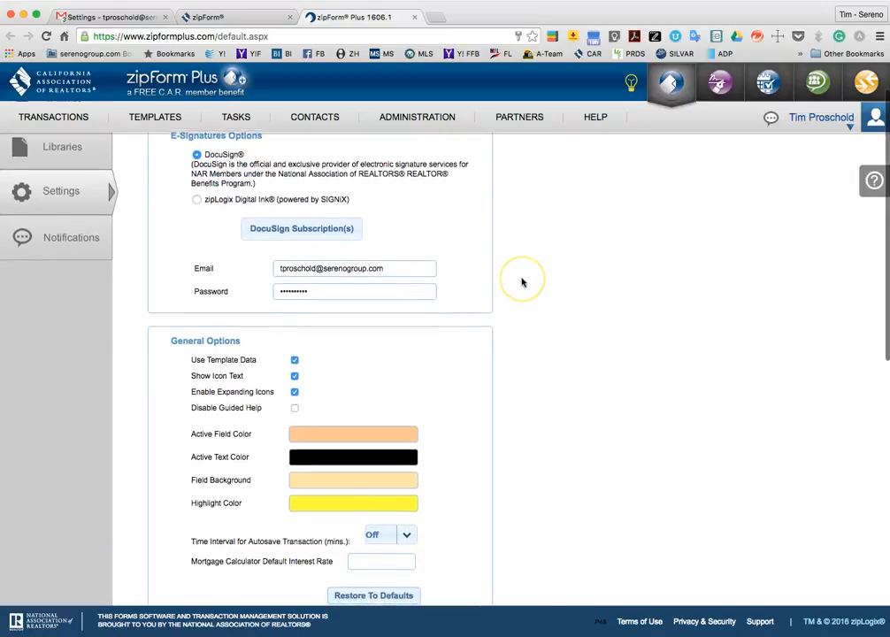
{"action": "scroll", "scroll_direction": "down", "scroll_amount": 3}
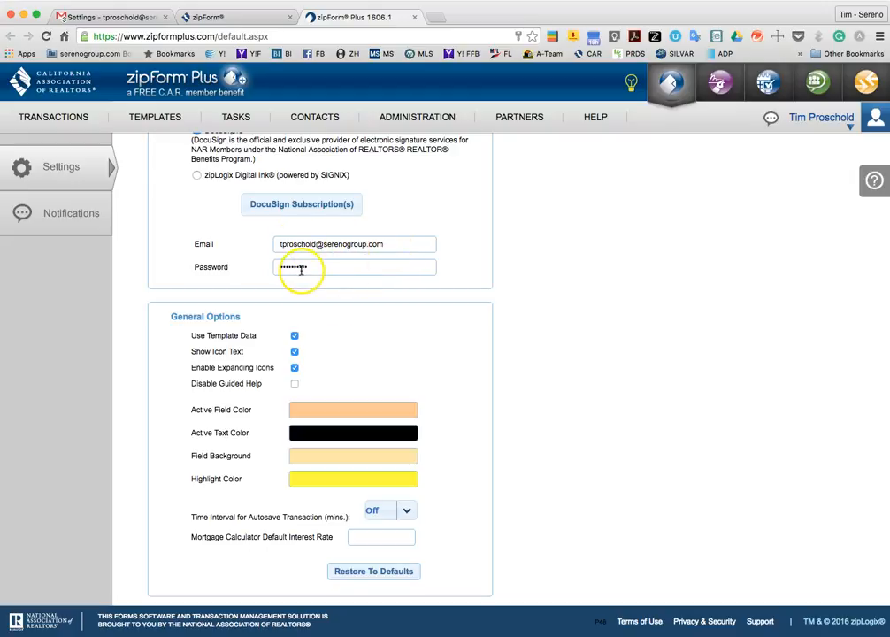
{"action": "scroll", "scroll_direction": "down", "scroll_amount": 3}
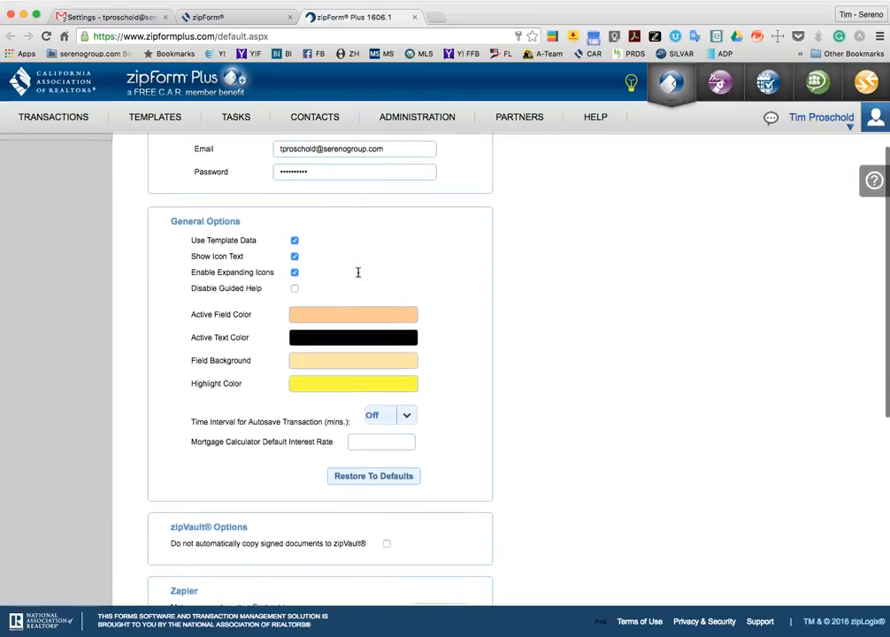
{"action": "scroll", "scroll_direction": "down", "scroll_amount": 3}
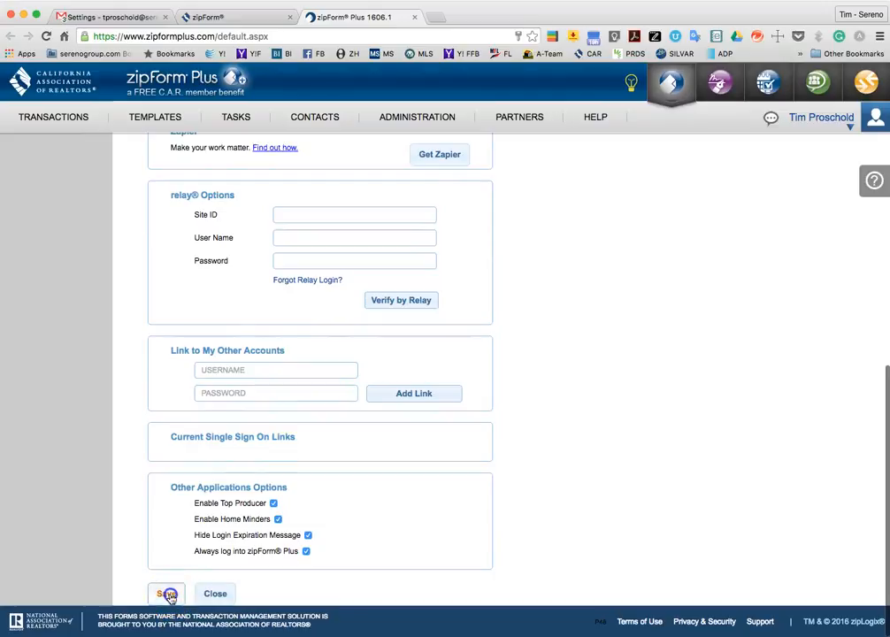
{"action": "left_click", "coordinate": [167, 593]}
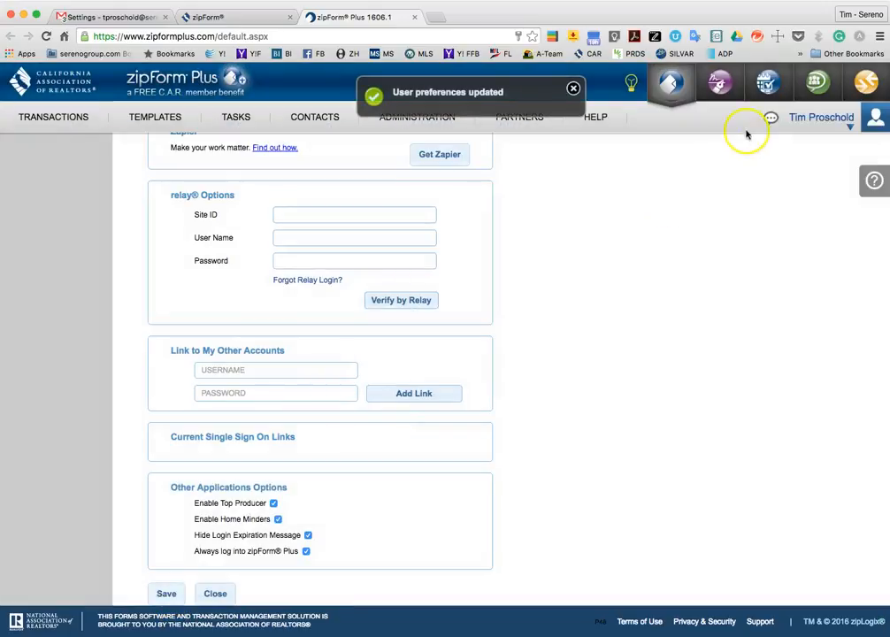
{"action": "mouse_move", "coordinate": [53, 116]}
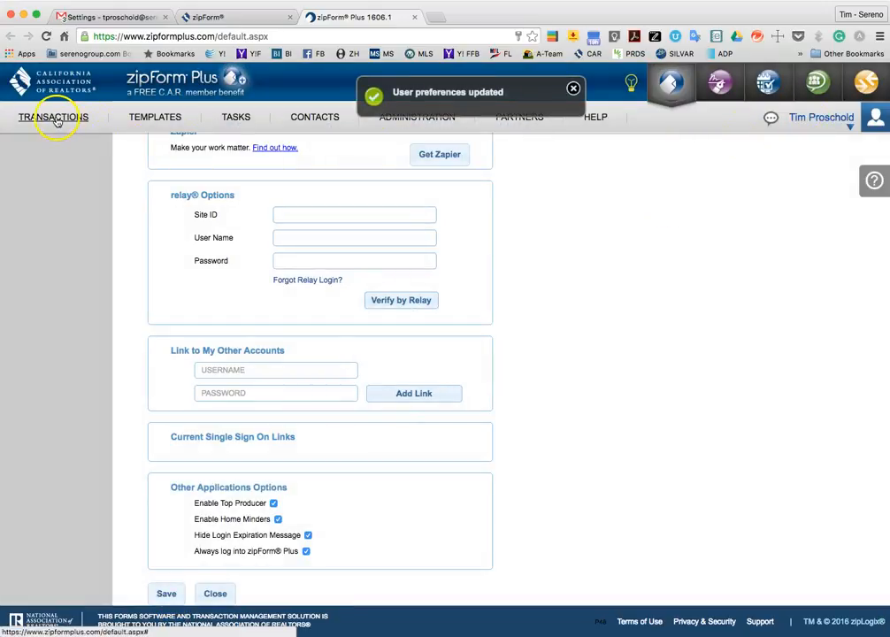
{"action": "left_click", "coordinate": [53, 117]}
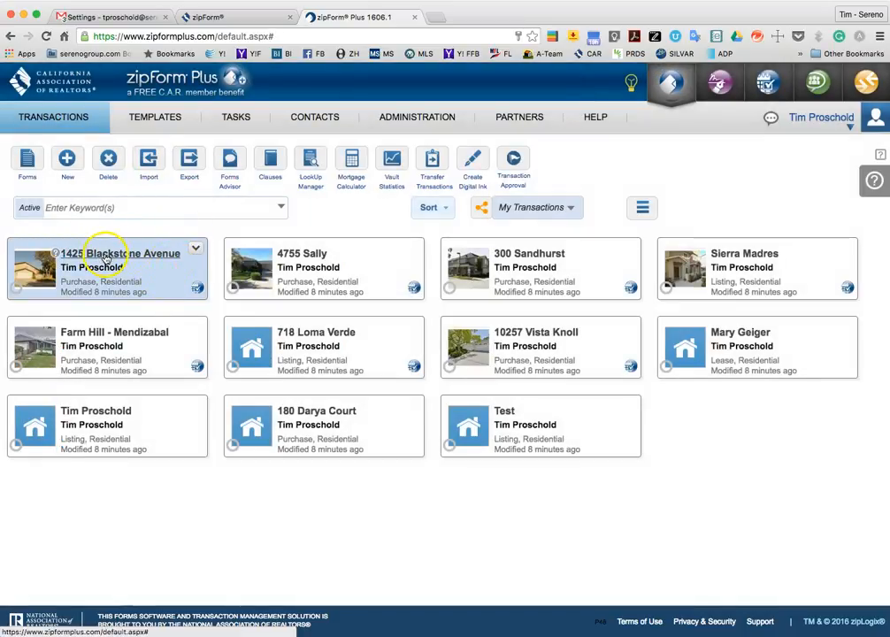
{"action": "left_click", "coordinate": [119, 253]}
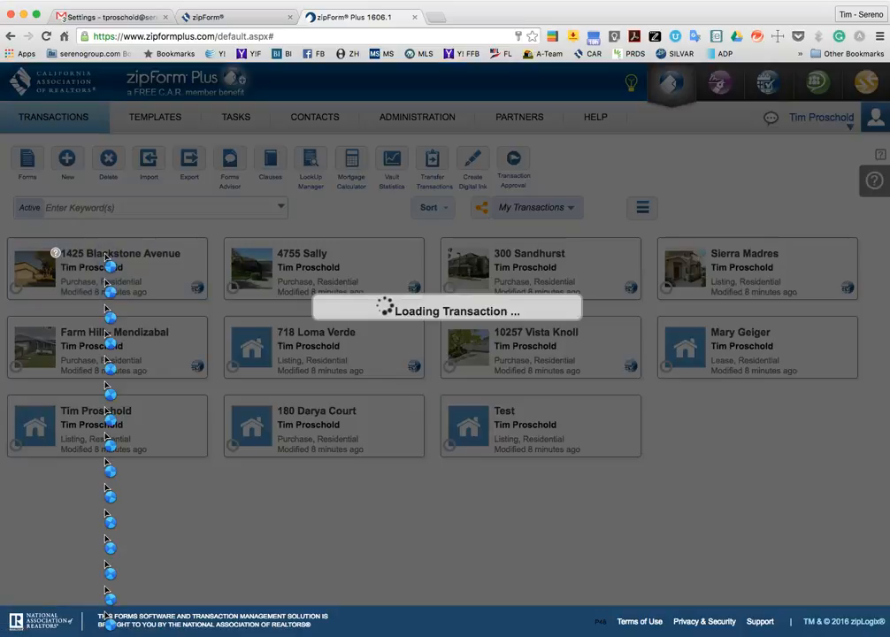
{"action": "left_click", "coordinate": [119, 253]}
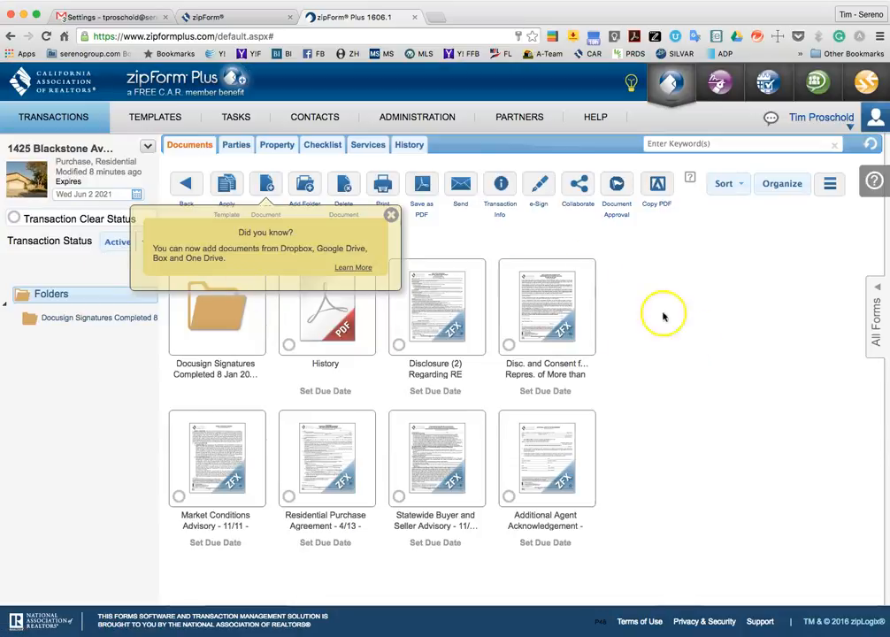
{"action": "left_click", "coordinate": [391, 215]}
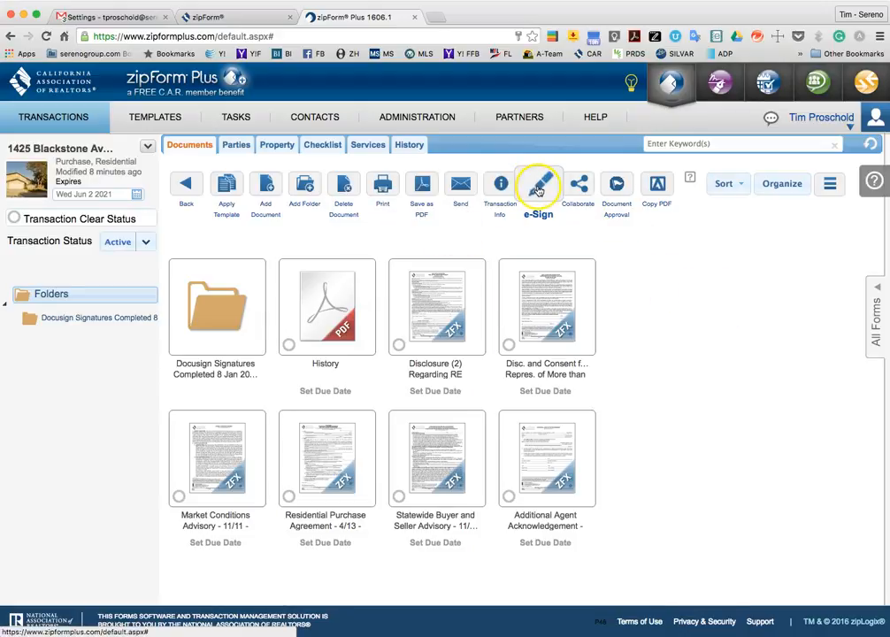
{"action": "left_click", "coordinate": [538, 186]}
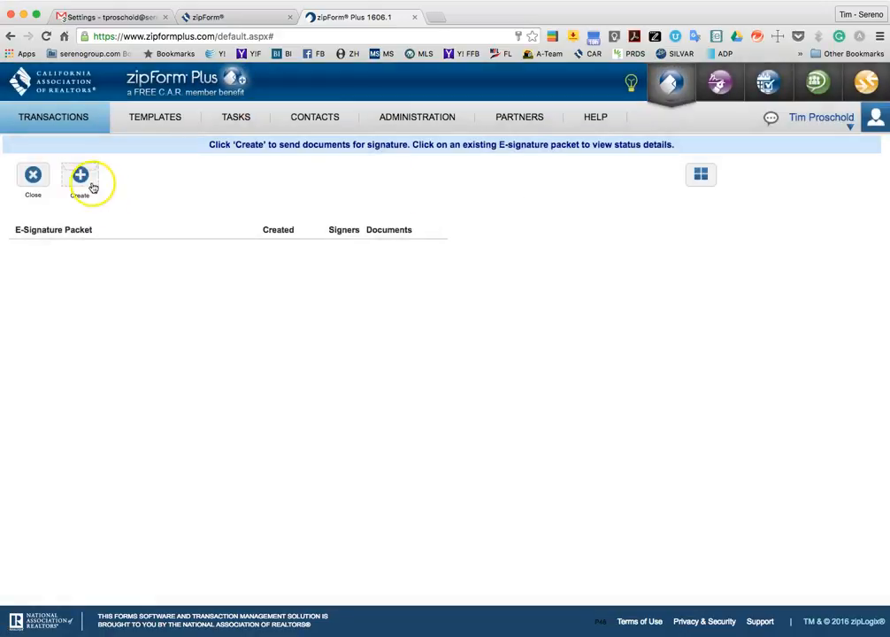
- Create a packet and include the Disclosure (2) and Disc. and Consent forms
{"action": "left_click", "coordinate": [80, 181]}
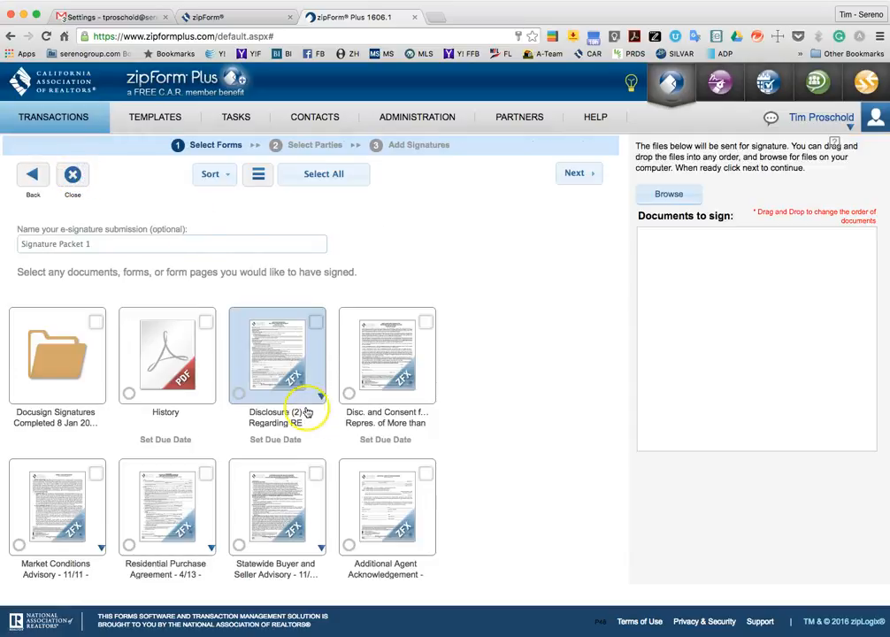
{"action": "mouse_move", "coordinate": [304, 411]}
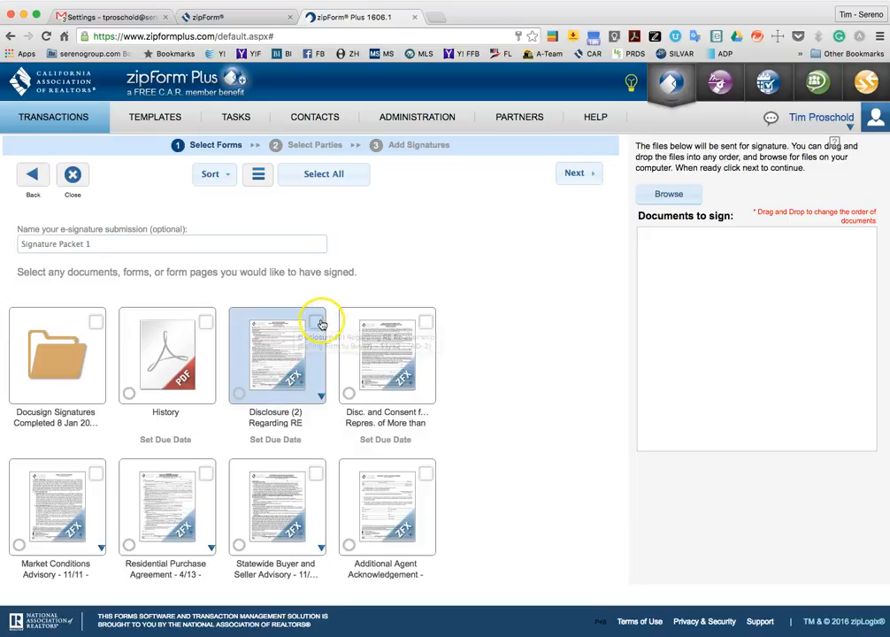
{"action": "left_click", "coordinate": [318, 322]}
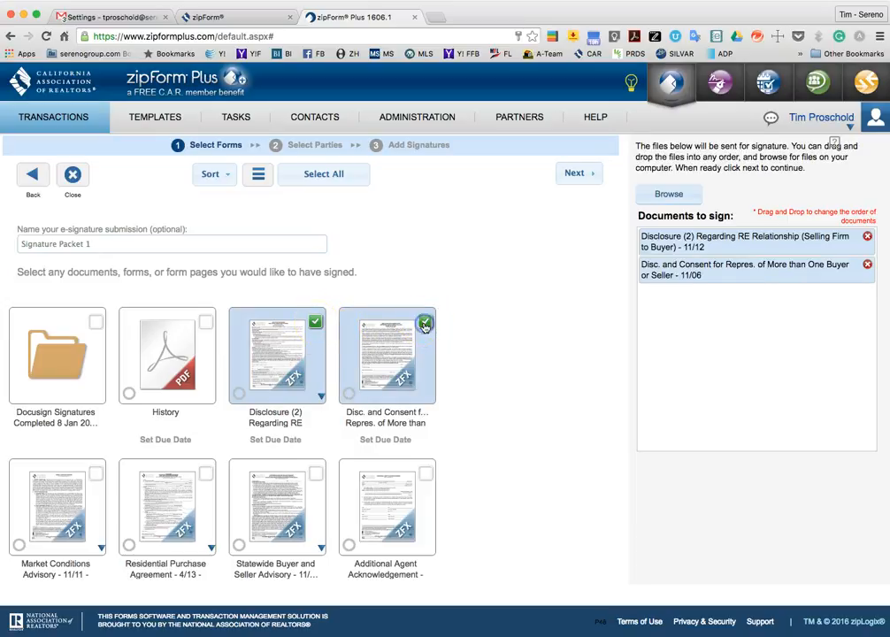
{"action": "left_click", "coordinate": [96, 445]}
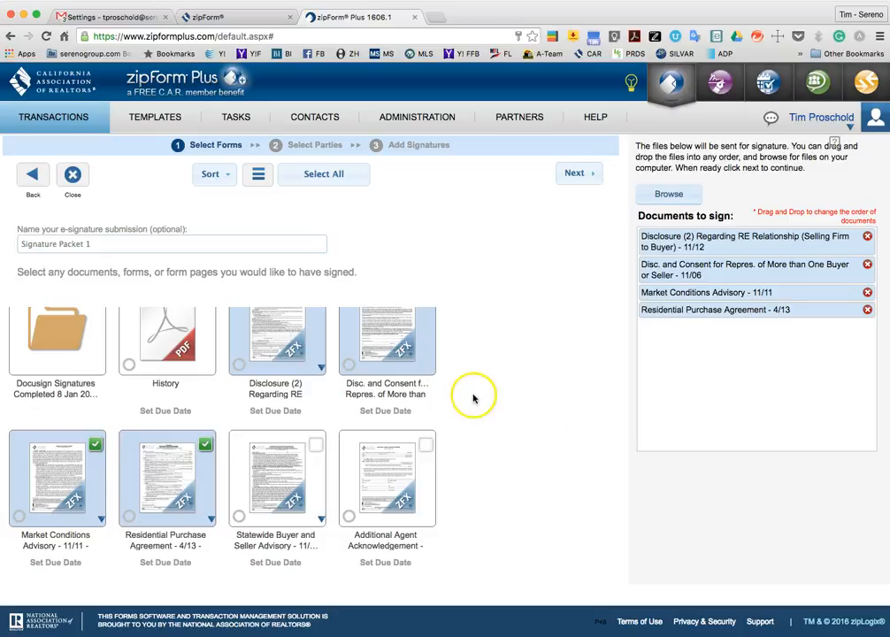
{"action": "mouse_move", "coordinate": [469, 204]}
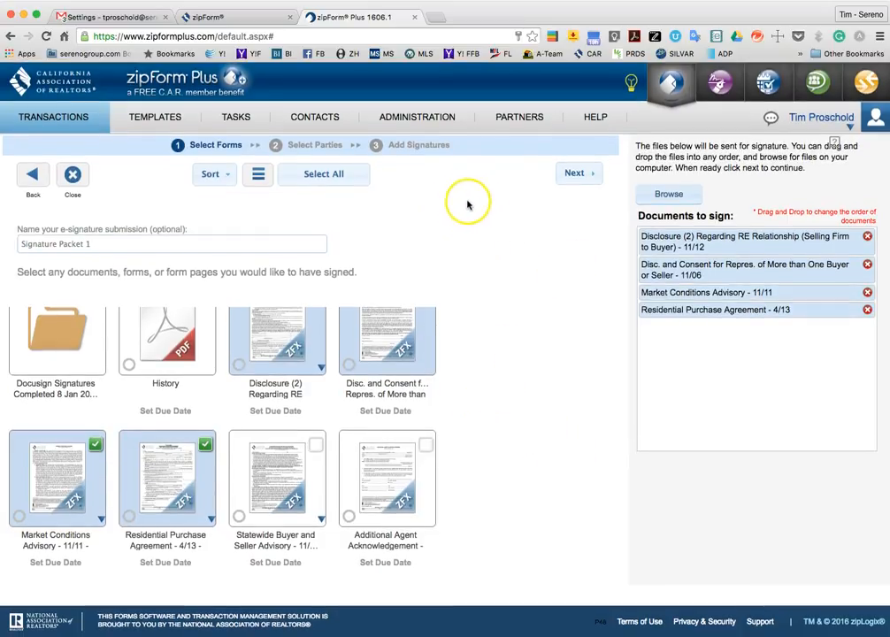
{"action": "mouse_move", "coordinate": [473, 197]}
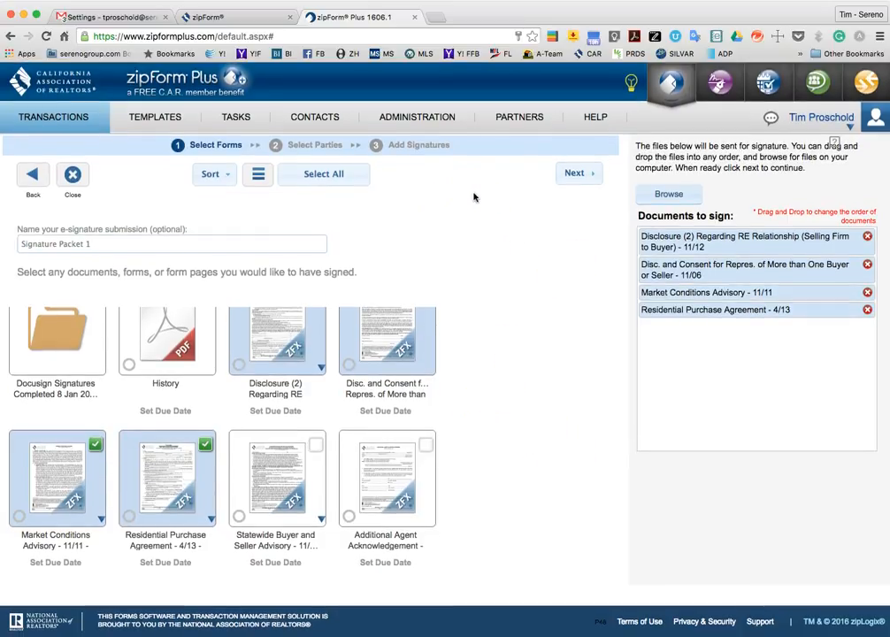
- Rename the packet to 'Offer' and continue to the signing parties
{"action": "left_click", "coordinate": [89, 250]}
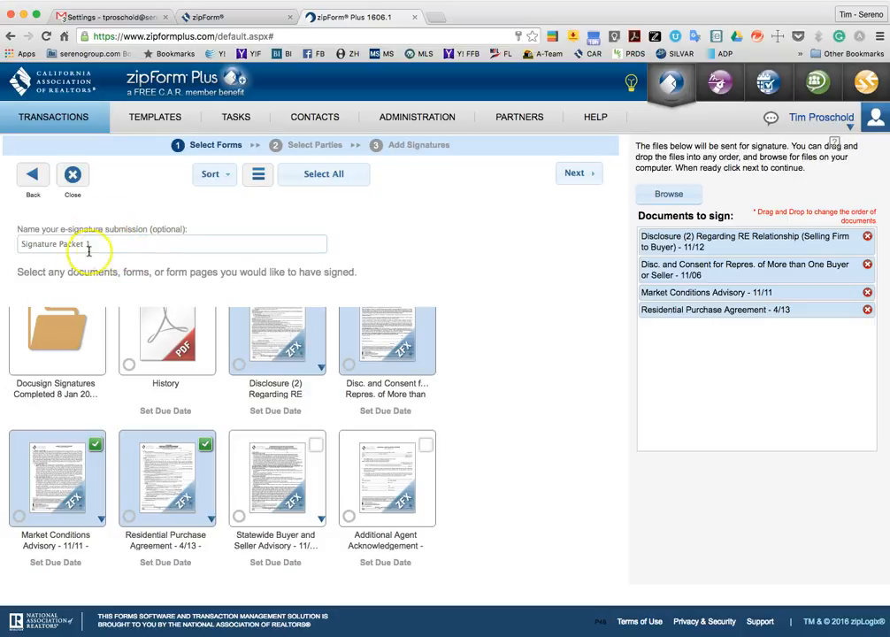
{"action": "triple_click", "coordinate": [171, 244]}
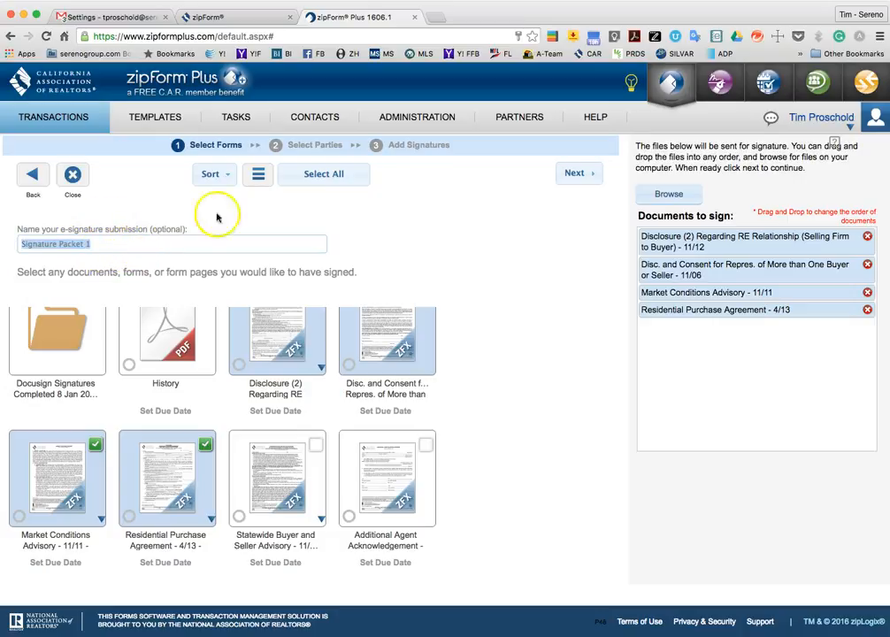
{"action": "mouse_move", "coordinate": [384, 204]}
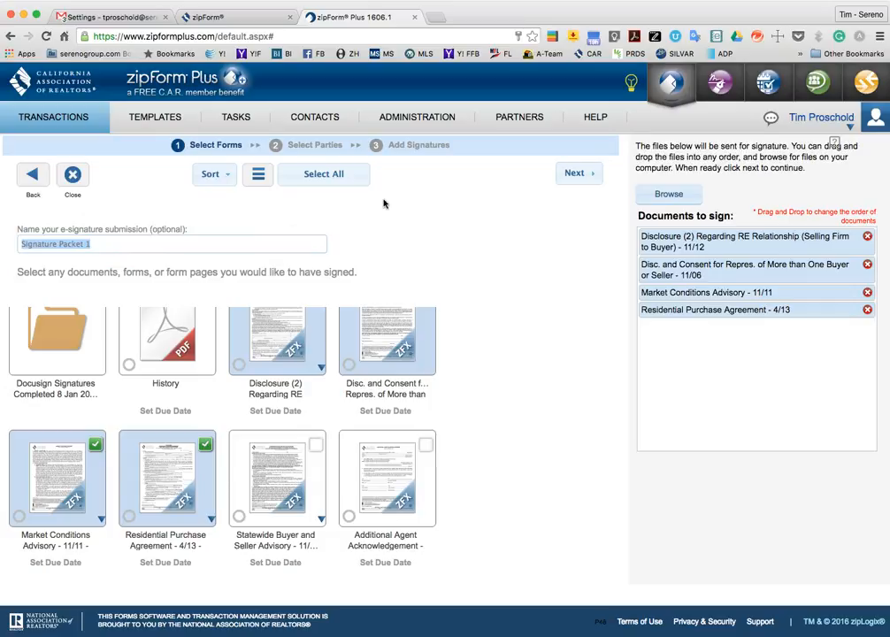
{"action": "type", "text": "Offer"}
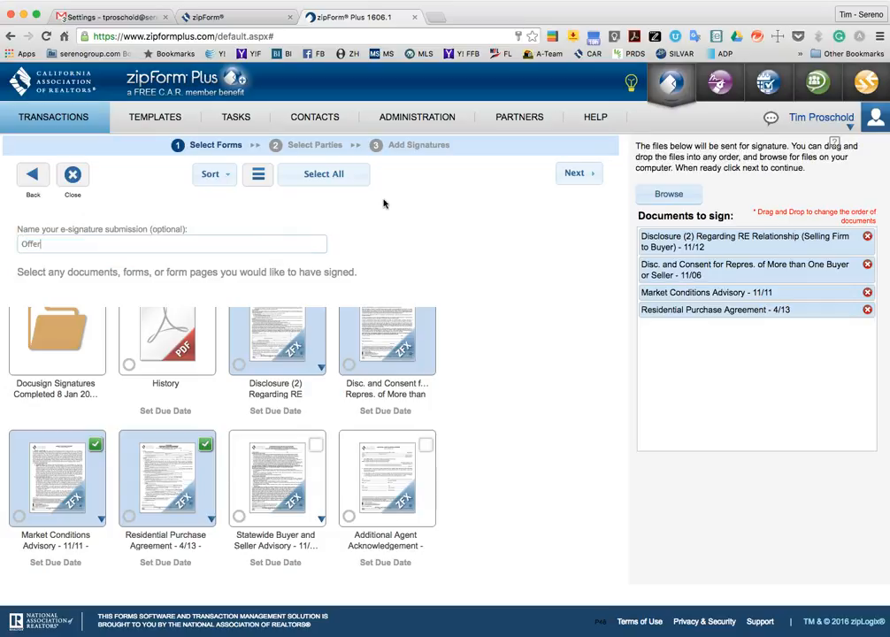
{"action": "left_click", "coordinate": [574, 173]}
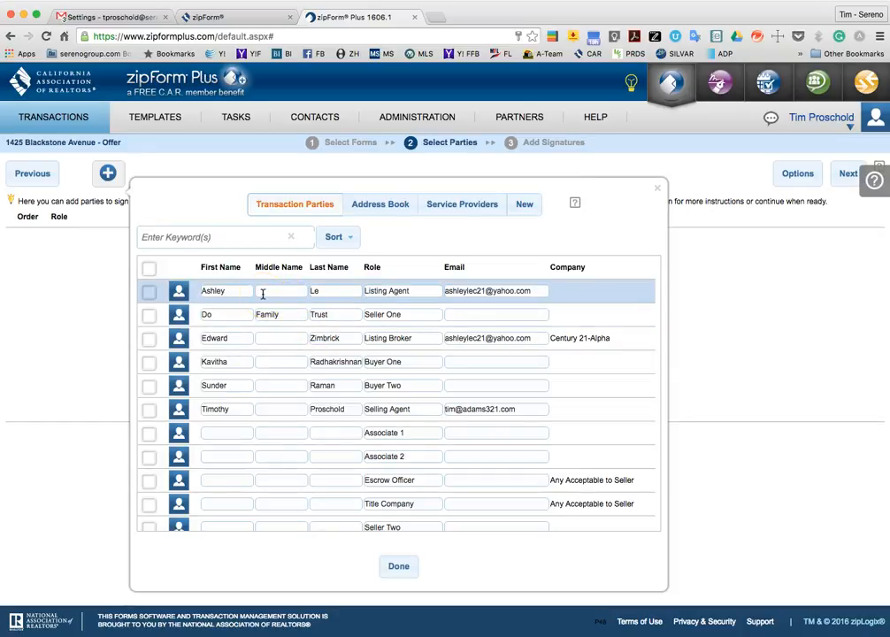
{"action": "left_click", "coordinate": [389, 409]}
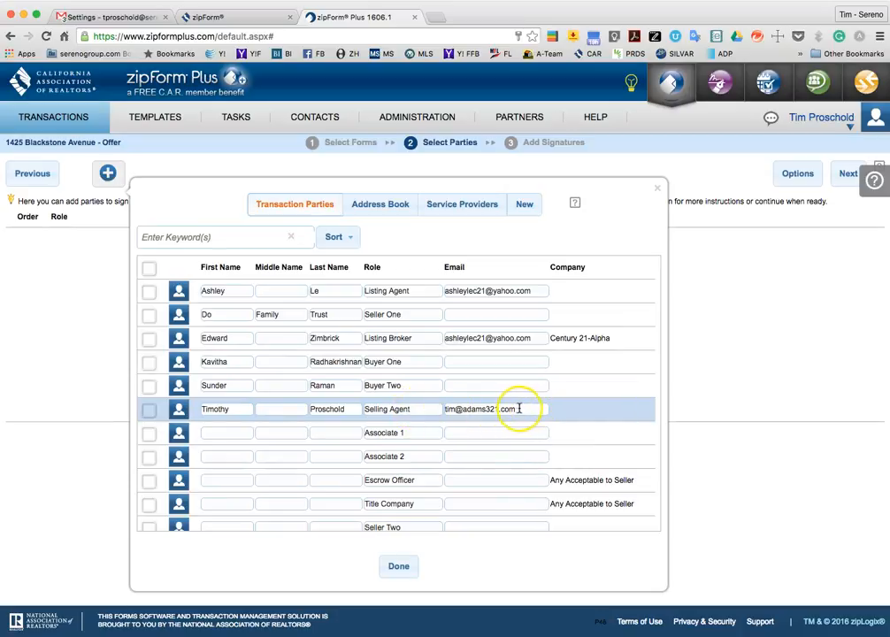
{"action": "type", "text": "tp"}
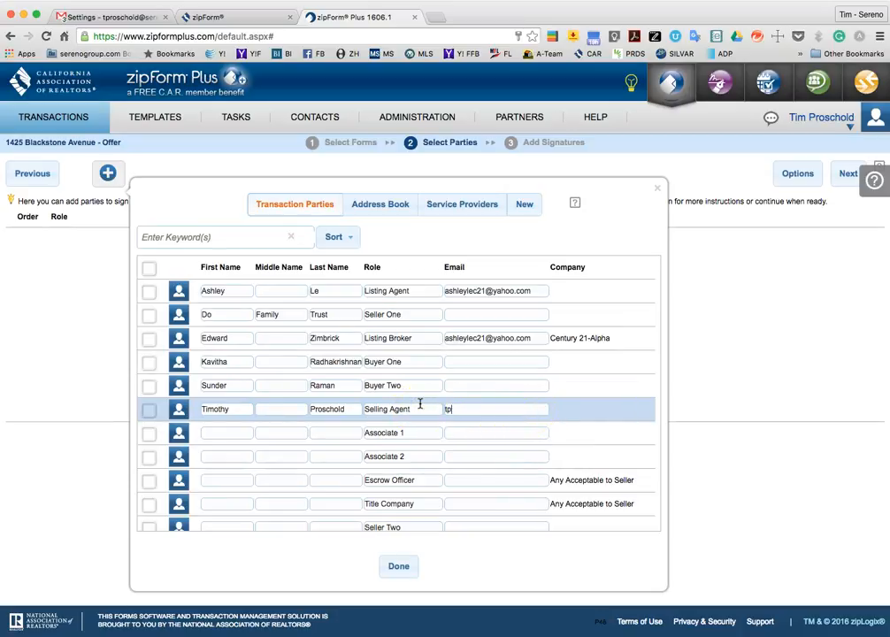
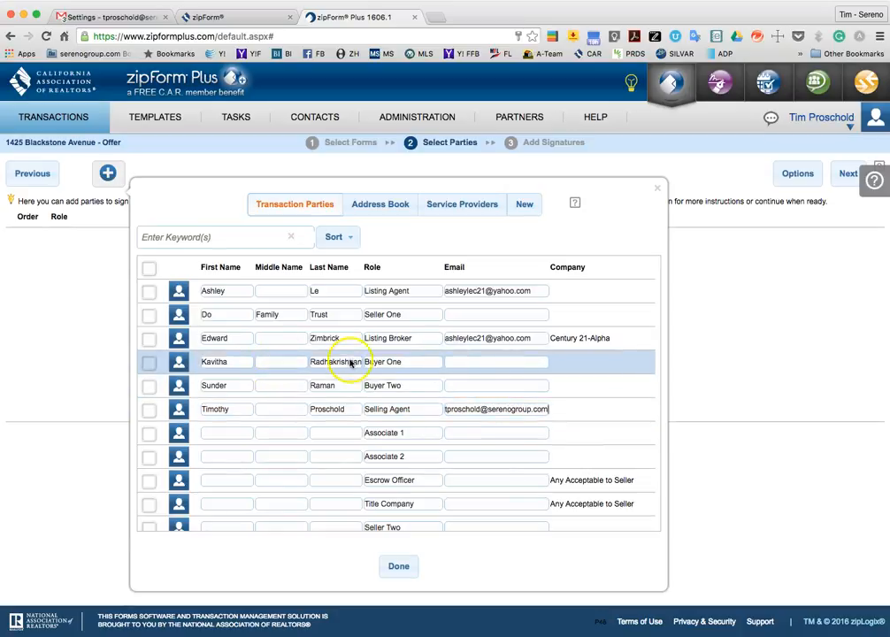
{"action": "left_click", "coordinate": [149, 409]}
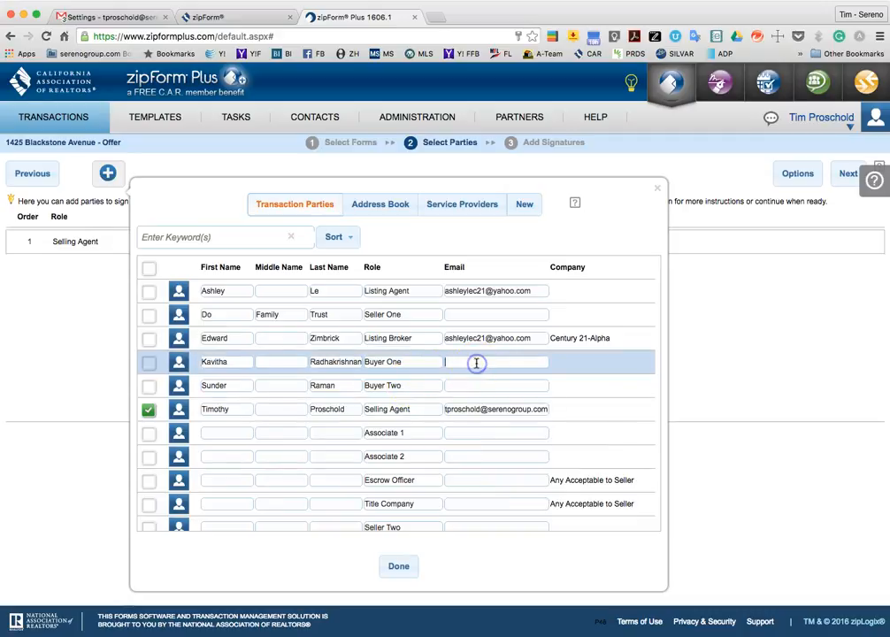
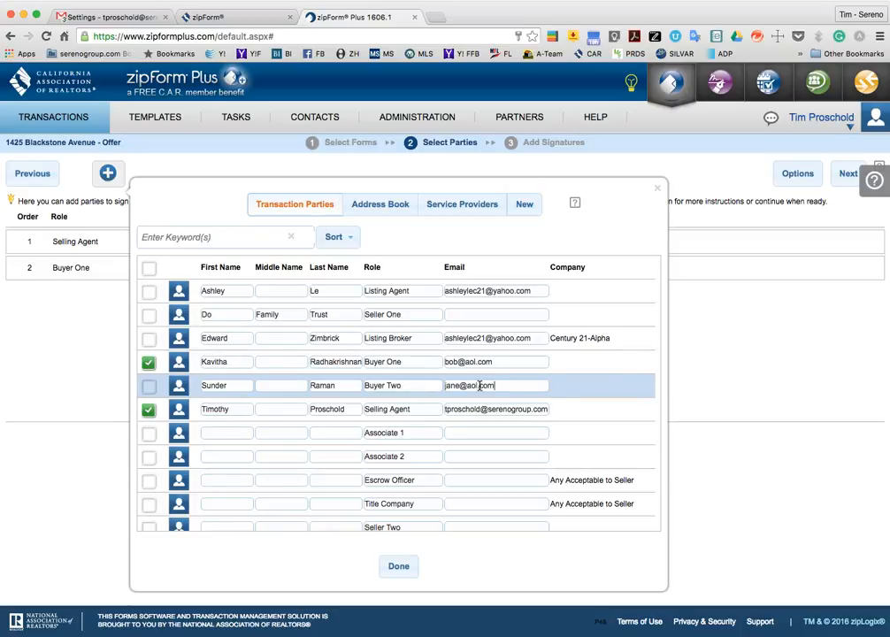
{"action": "left_click", "coordinate": [148, 385]}
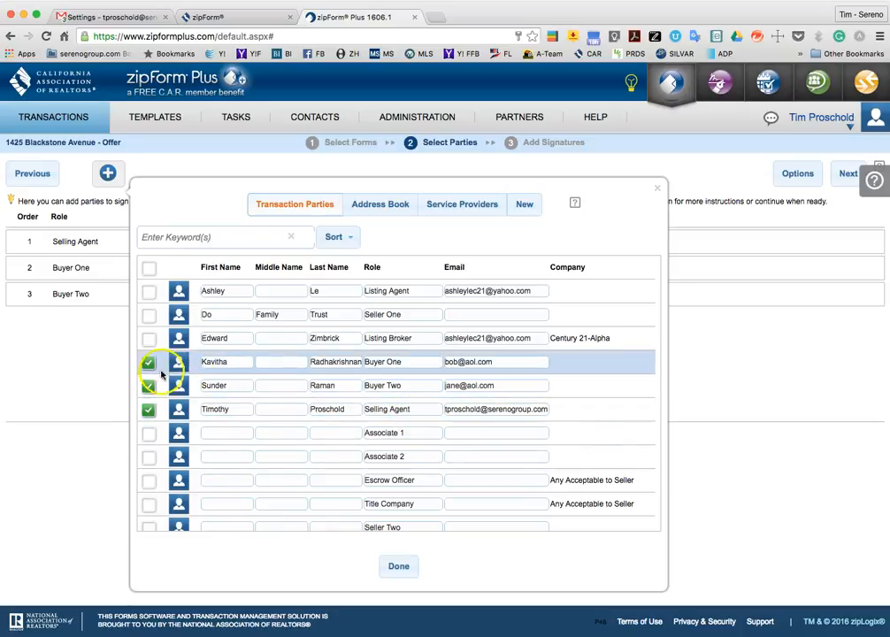
{"action": "left_click", "coordinate": [148, 409]}
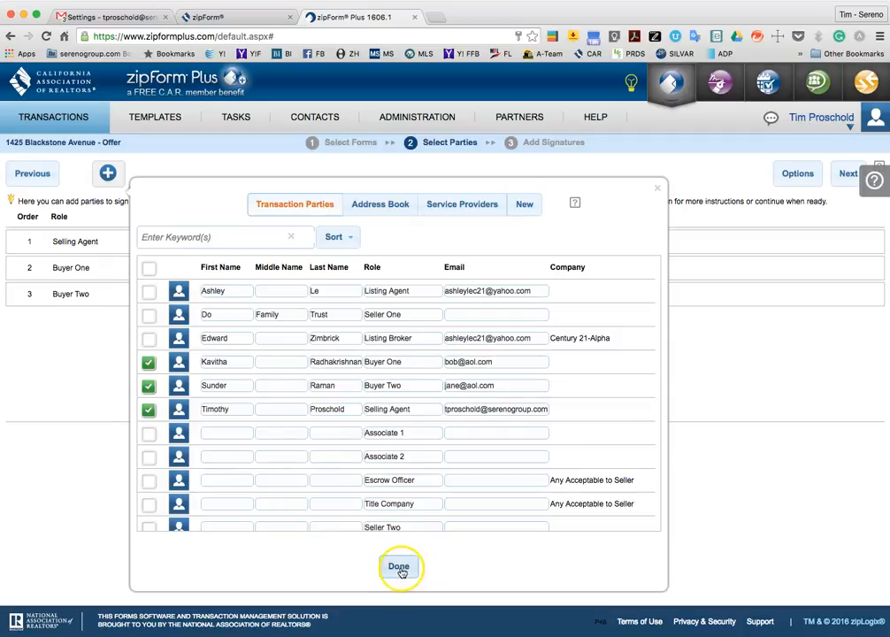
{"action": "left_click", "coordinate": [399, 566]}
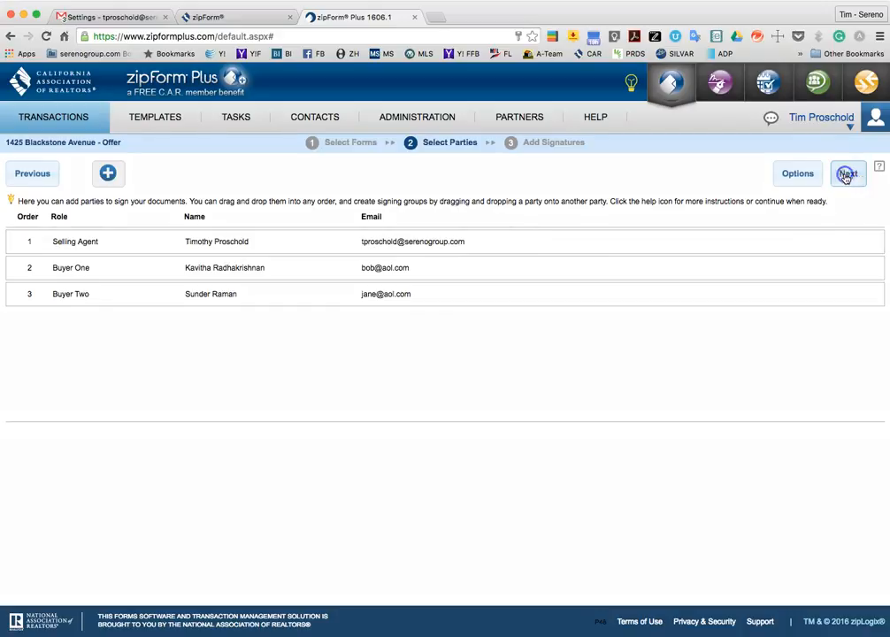
- Load the DocuSign tagging view for the Offer packet and view the Disclosure's page 2
{"action": "left_click", "coordinate": [848, 174]}
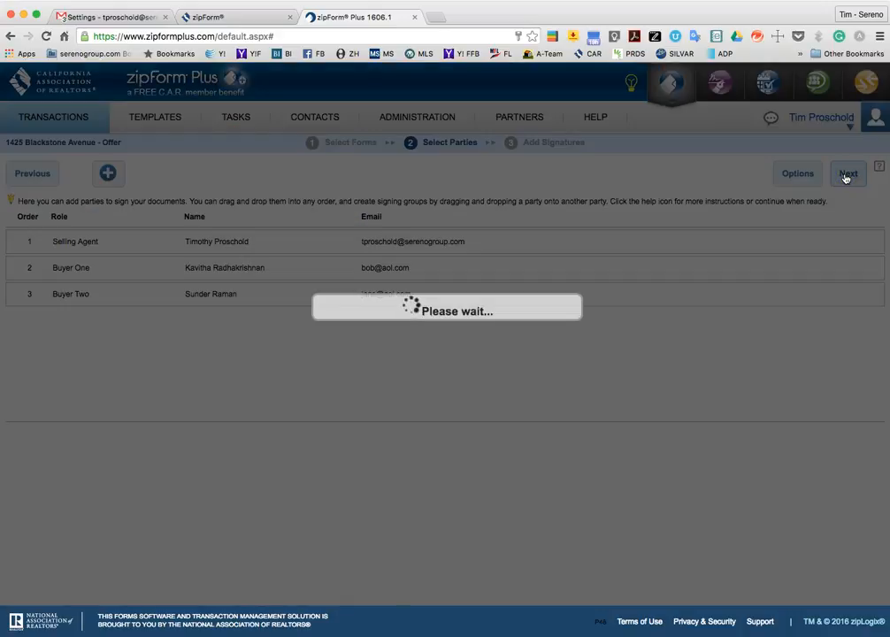
{"action": "left_click", "coordinate": [847, 174]}
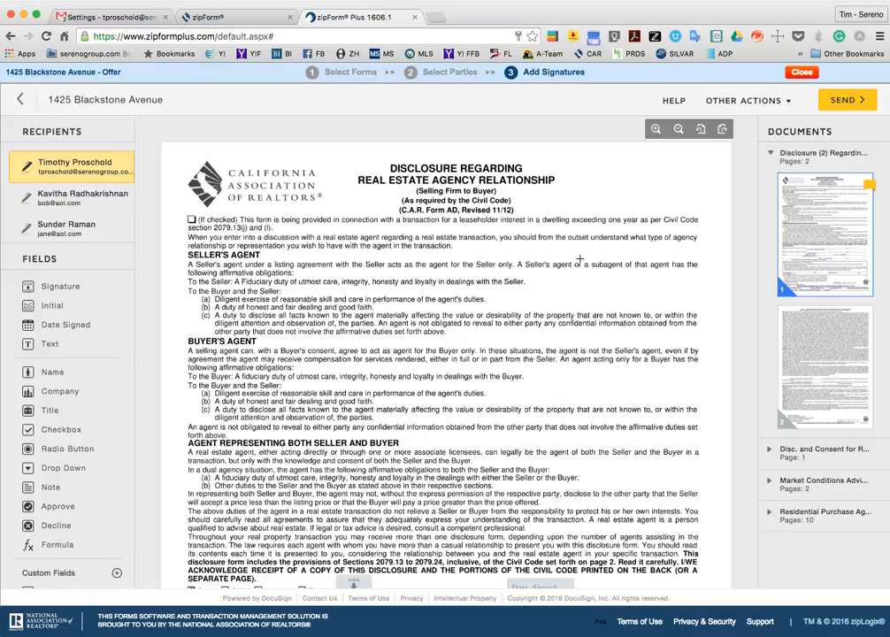
{"action": "scroll", "scroll_direction": "down", "scroll_amount": 3}
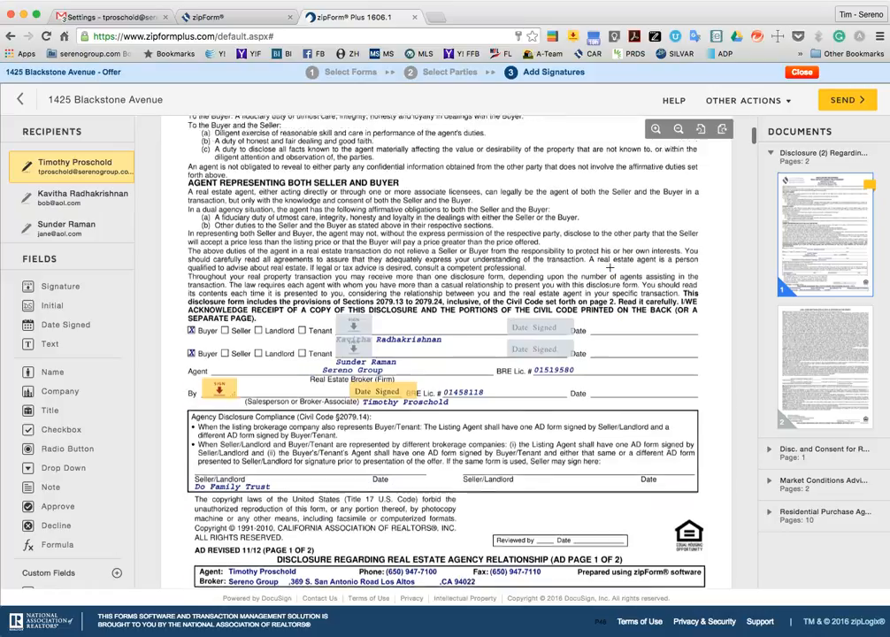
{"action": "scroll", "scroll_direction": "down", "scroll_amount": 3}
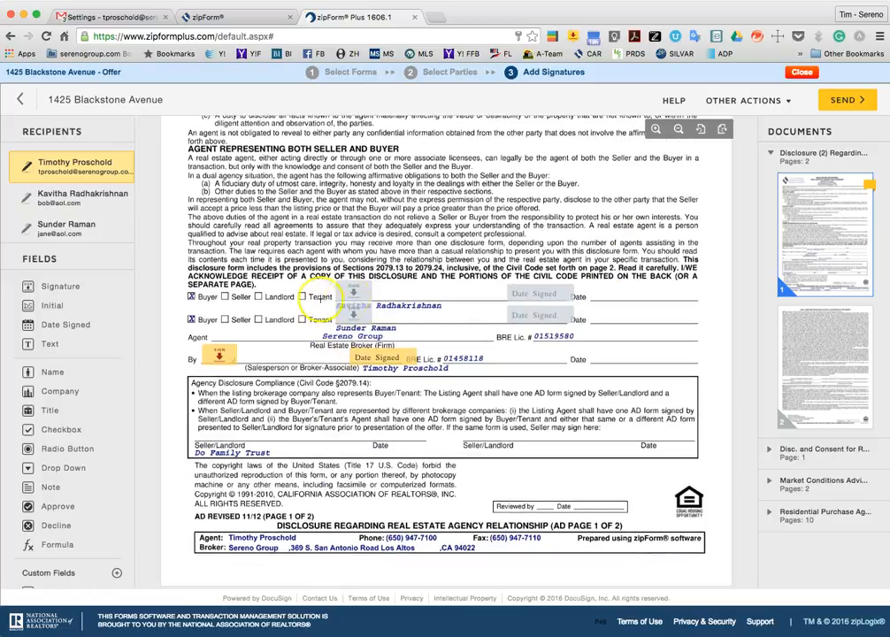
{"action": "left_click", "coordinate": [192, 296]}
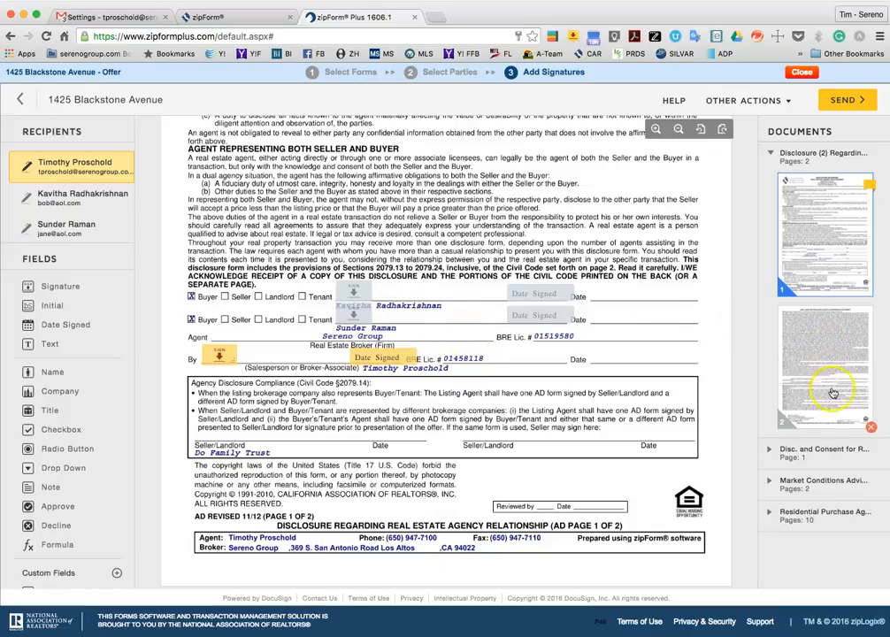
{"action": "mouse_move", "coordinate": [829, 353]}
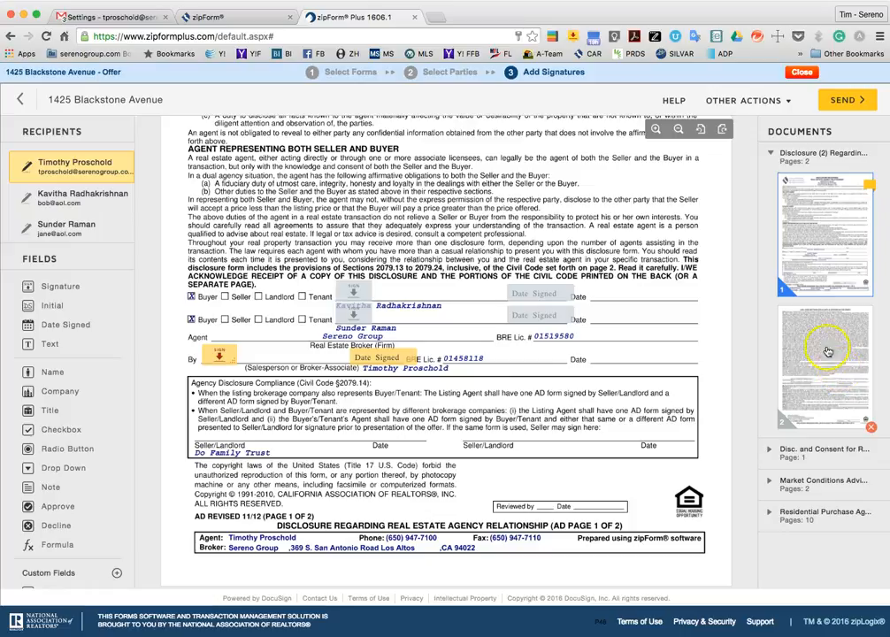
{"action": "mouse_move", "coordinate": [872, 431]}
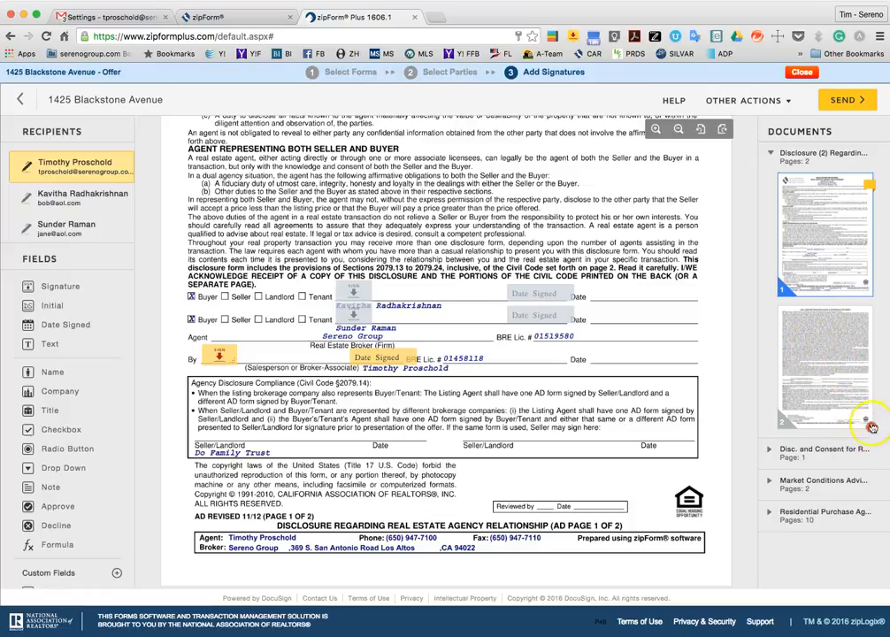
- Delete the Disclosure form's second page and confirm the deletion
{"action": "left_click", "coordinate": [866, 421]}
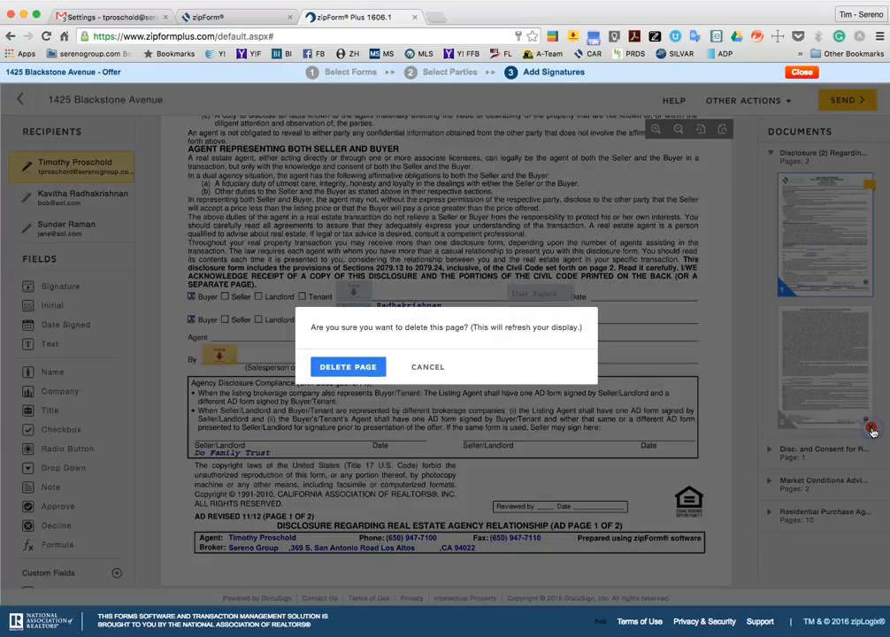
{"action": "left_click", "coordinate": [348, 366]}
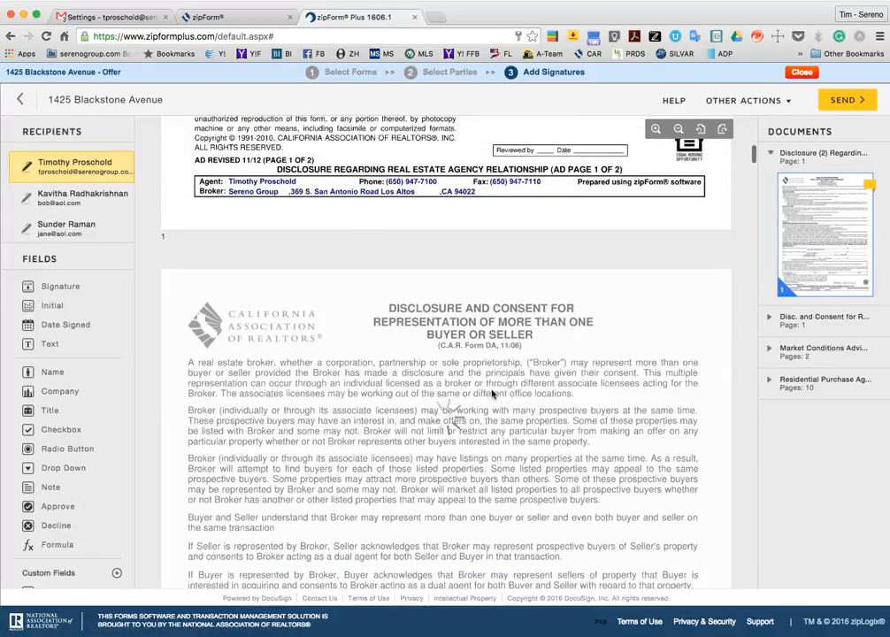
- Scroll down through the packet to the Disclosure and Consent form
{"action": "scroll", "scroll_direction": "down", "scroll_amount": 3}
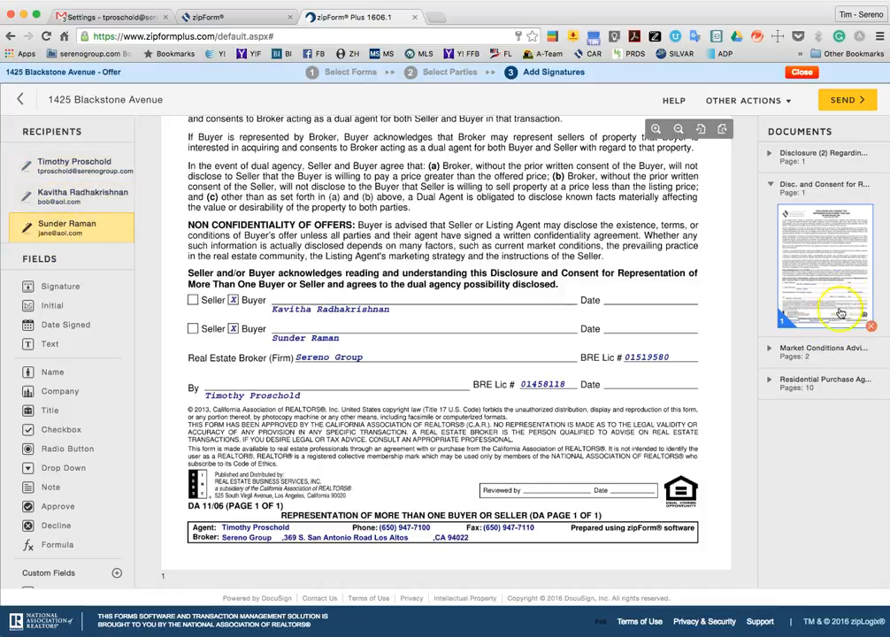
{"action": "scroll", "scroll_direction": "down", "scroll_amount": 3}
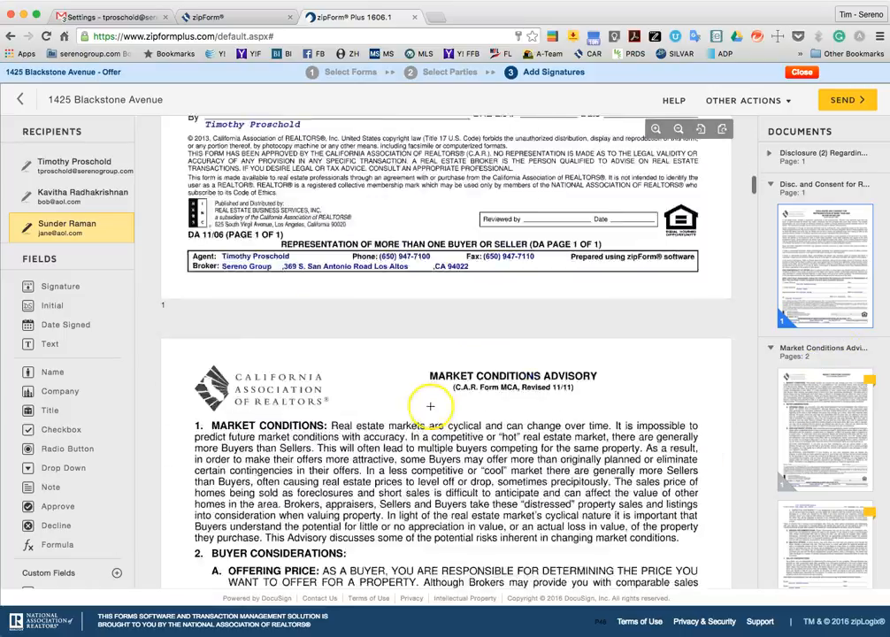
{"action": "scroll", "scroll_direction": "down", "scroll_amount": 3}
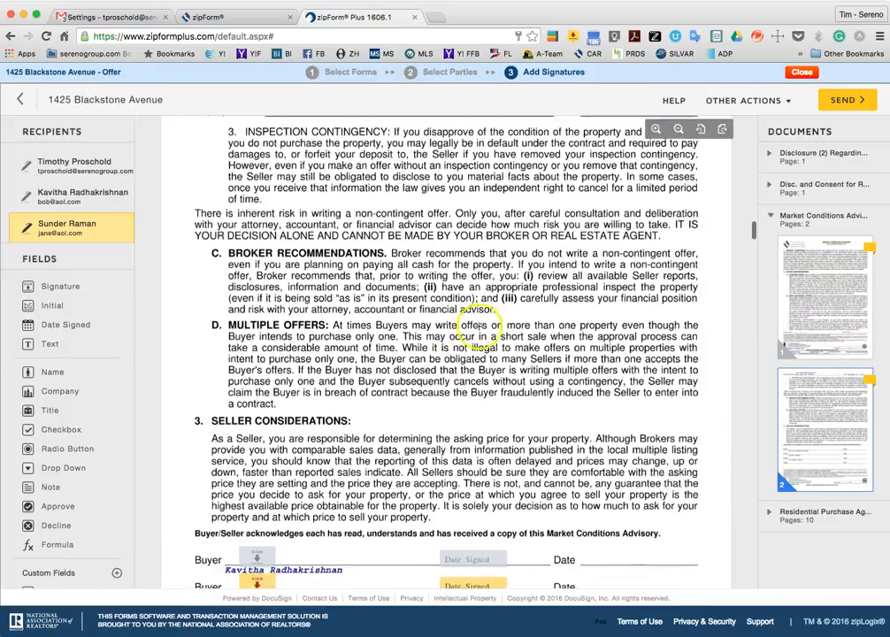
{"action": "scroll", "scroll_direction": "down", "scroll_amount": 3}
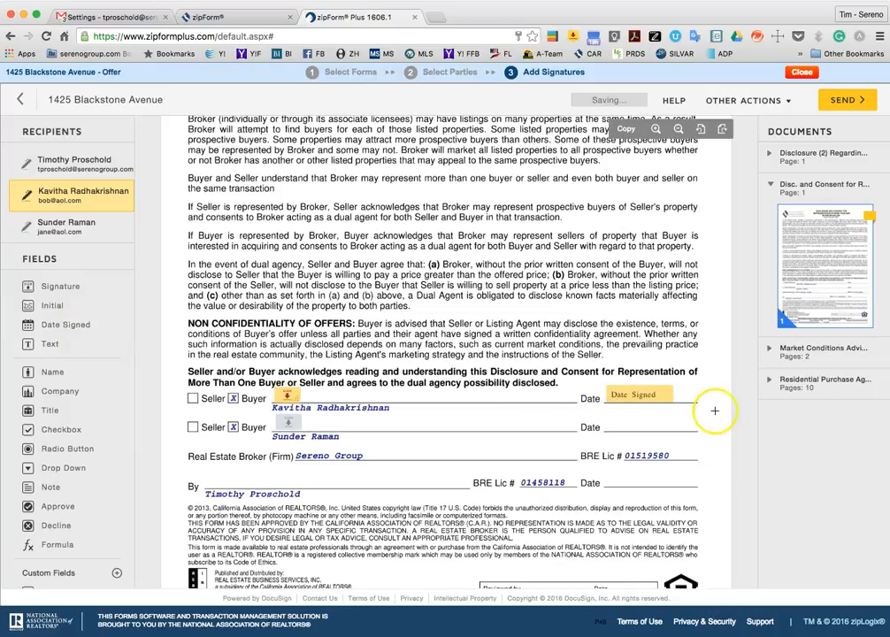
{"action": "mouse_move", "coordinate": [683, 421]}
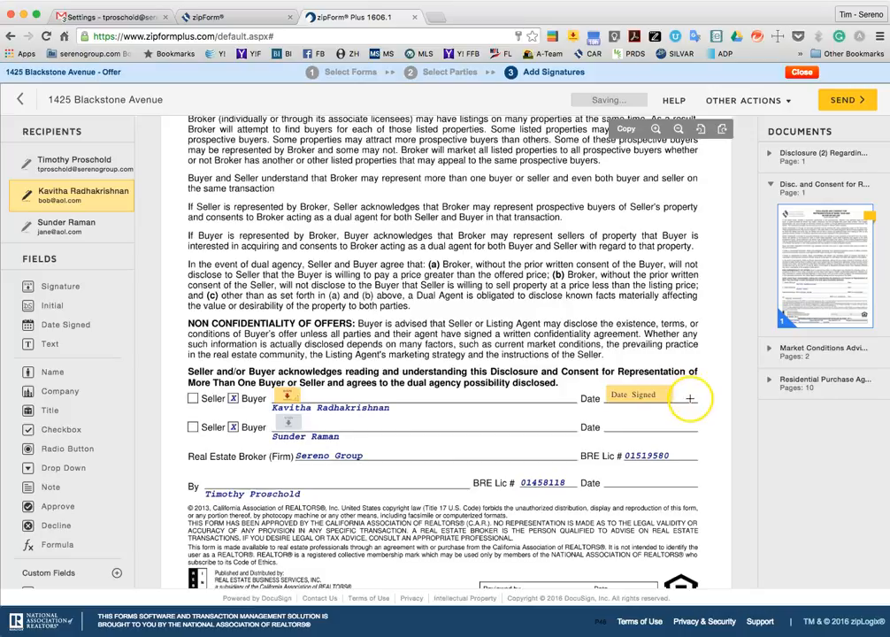
{"action": "left_click", "coordinate": [690, 398]}
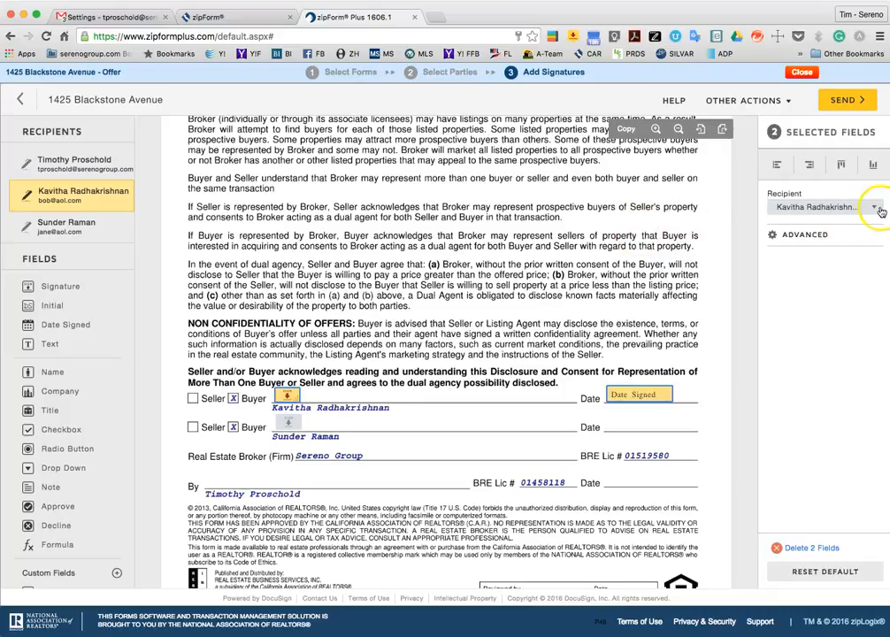
{"action": "left_click", "coordinate": [875, 207]}
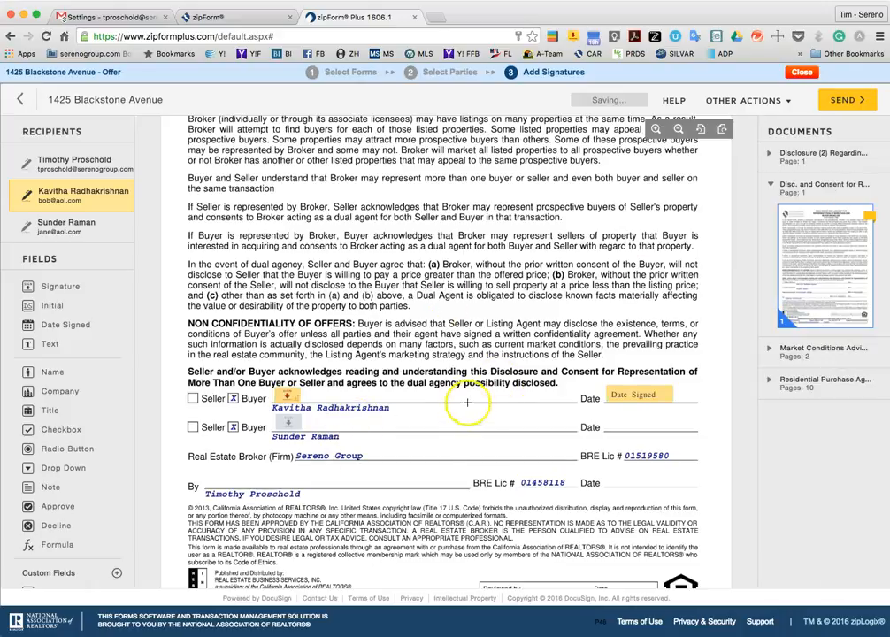
{"action": "scroll", "scroll_direction": "down", "scroll_amount": 3}
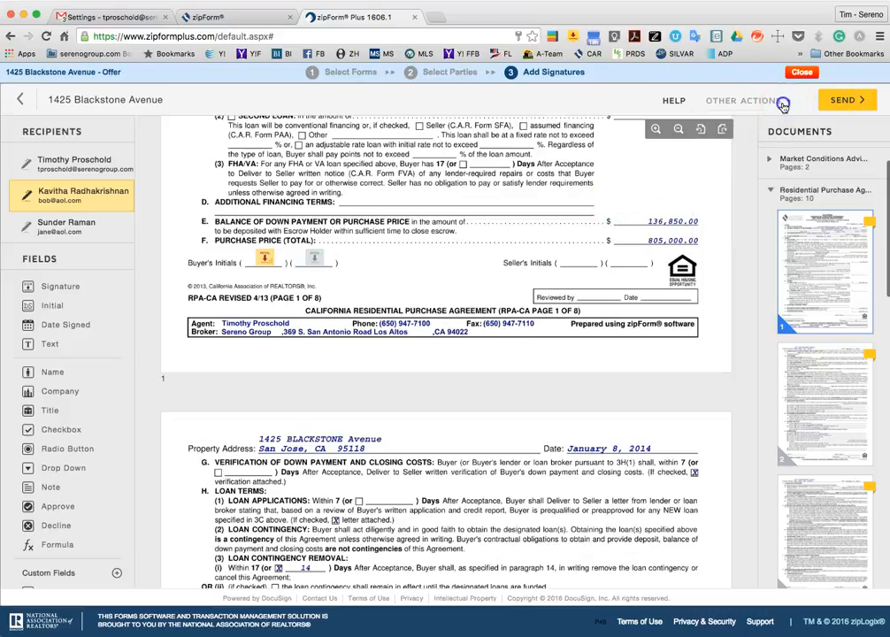
{"action": "left_click", "coordinate": [744, 100]}
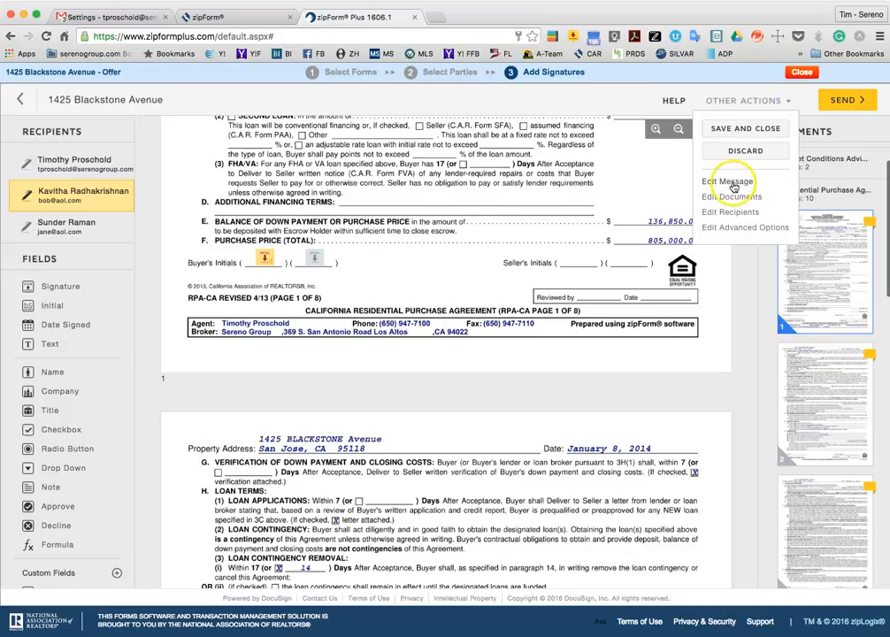
{"action": "left_click", "coordinate": [728, 182]}
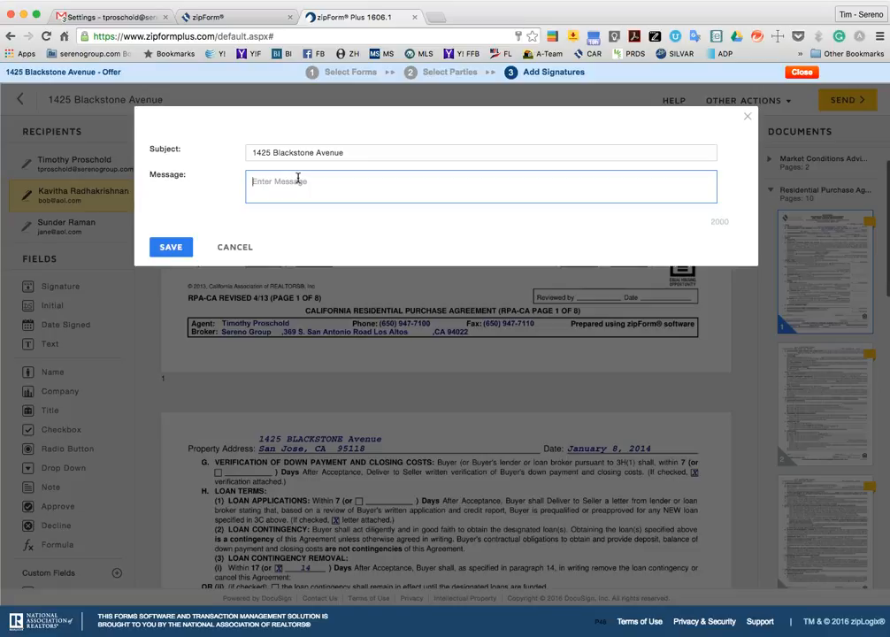
{"action": "left_click", "coordinate": [235, 247]}
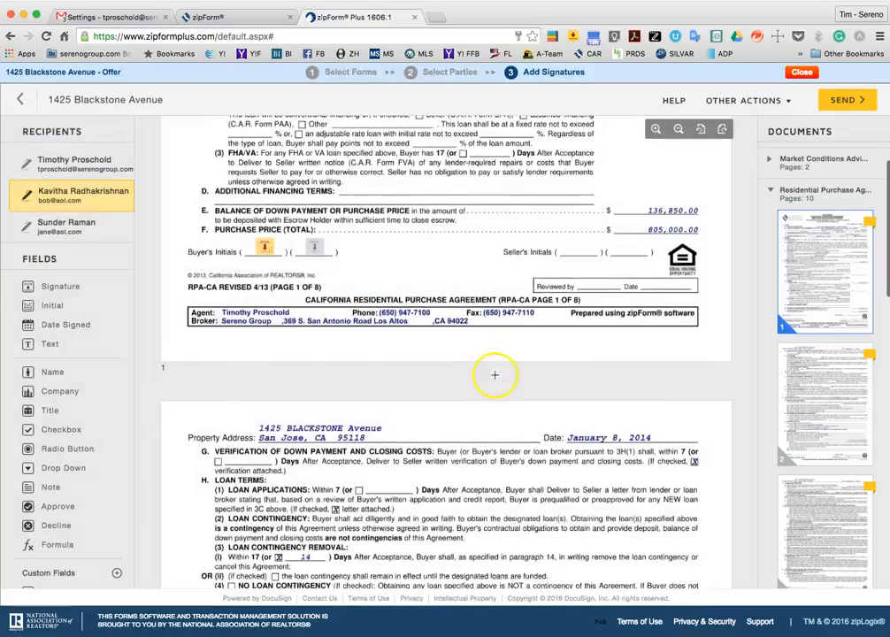
- Mark the Buyer's Initials fields on the paragraph 25 liquidated damages clause as required
{"action": "scroll", "scroll_direction": "down", "scroll_amount": 3}
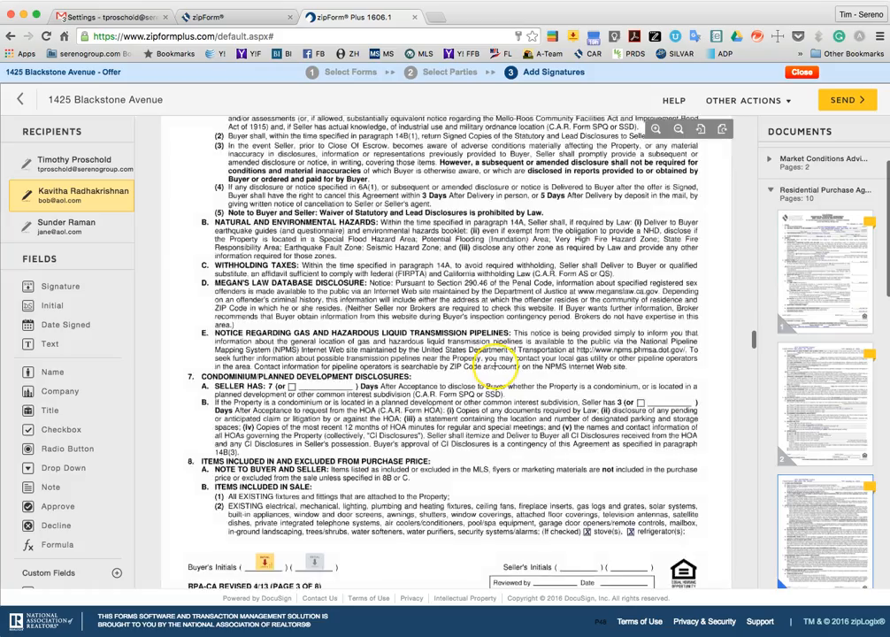
{"action": "scroll", "scroll_direction": "down", "scroll_amount": 3}
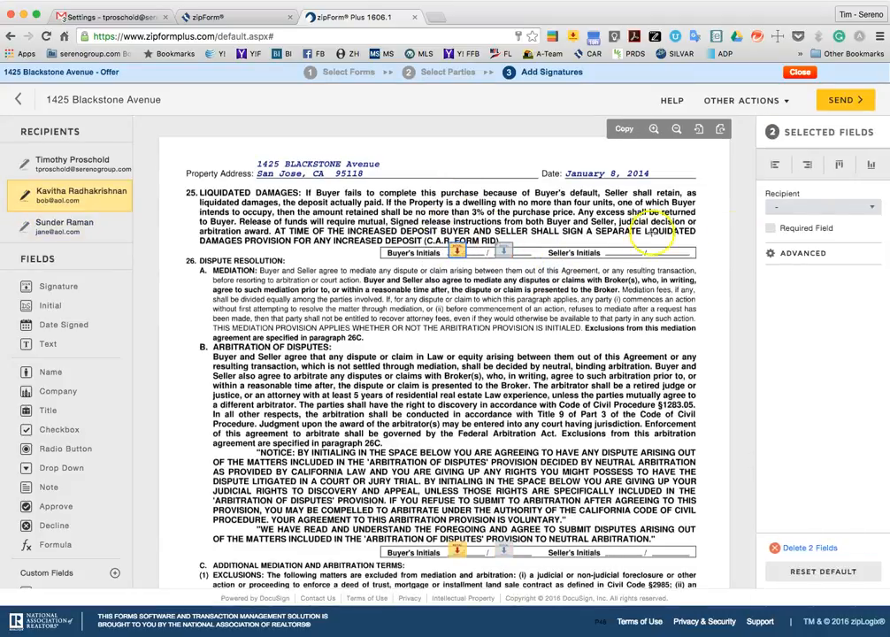
{"action": "left_click", "coordinate": [771, 229]}
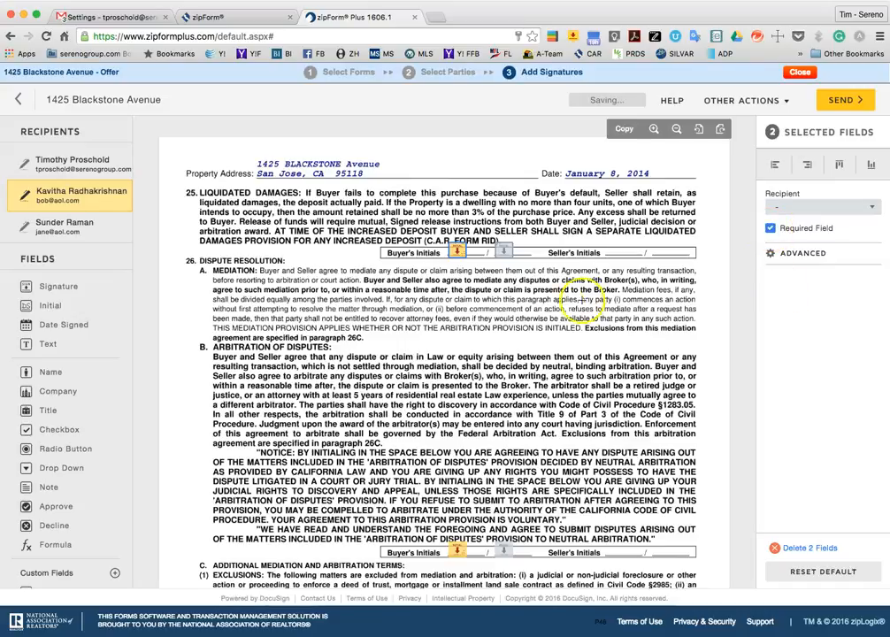
{"action": "scroll", "scroll_direction": "down", "scroll_amount": 3}
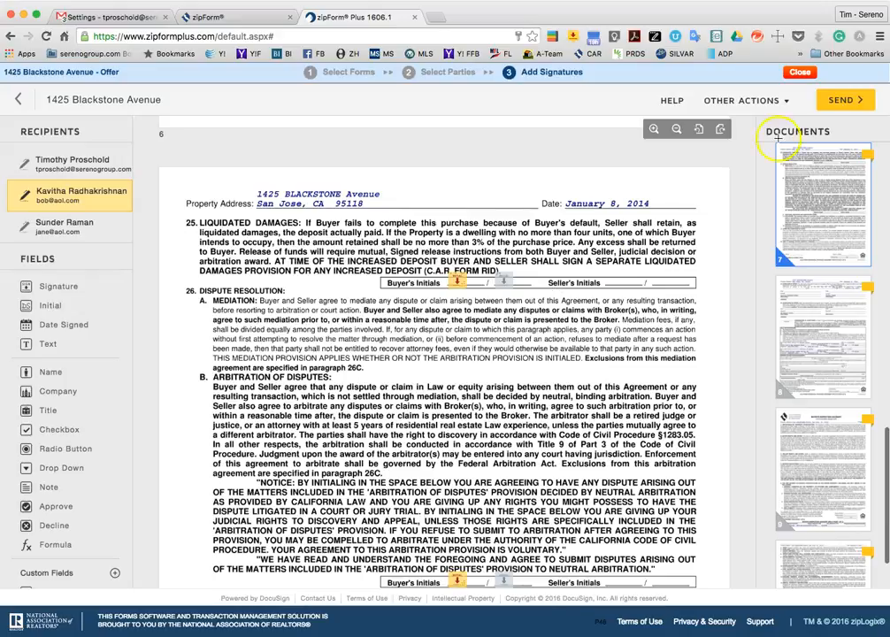
- Open the Edit Documents dialog from Other Actions and choose Use Cloud Storage
{"action": "left_click", "coordinate": [747, 100]}
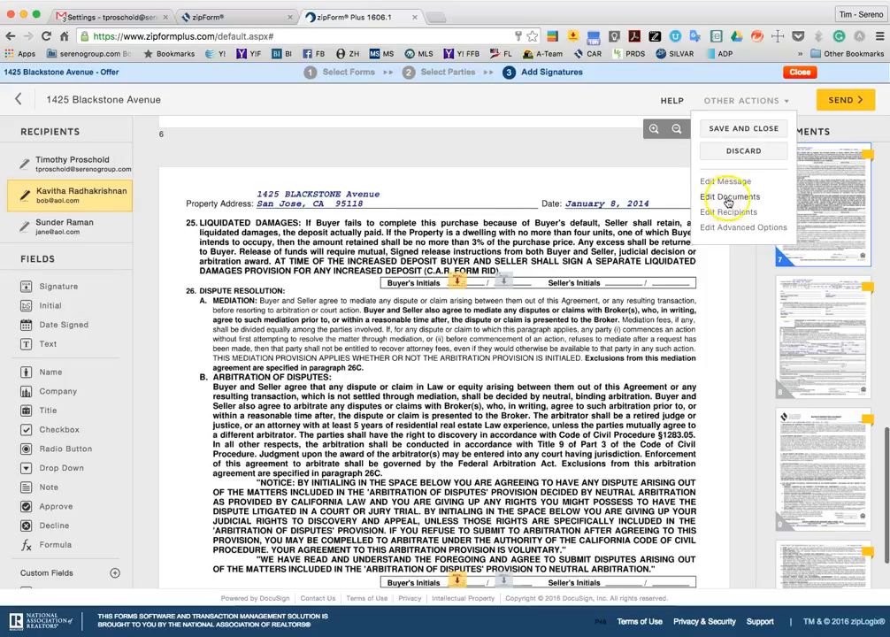
{"action": "mouse_move", "coordinate": [718, 197]}
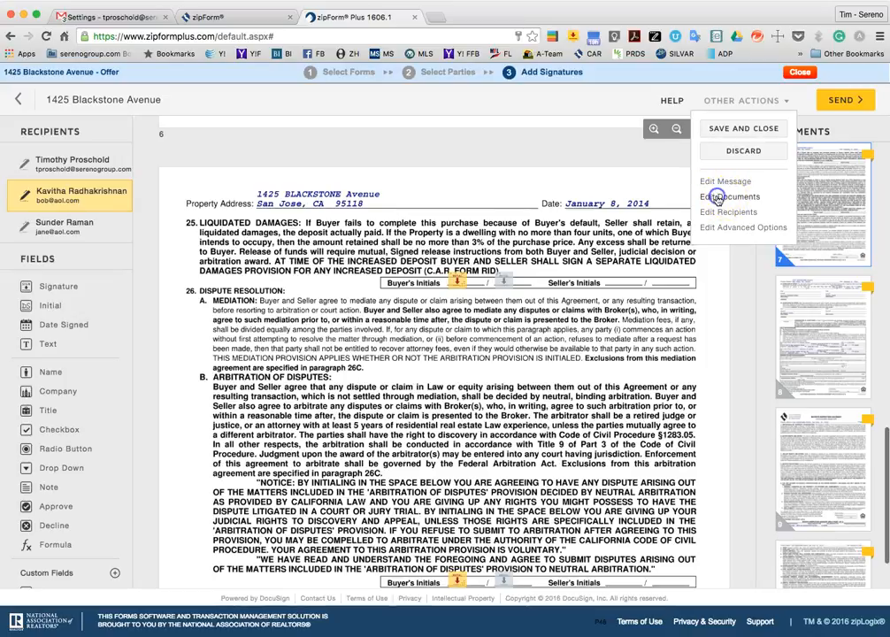
{"action": "left_click", "coordinate": [730, 196]}
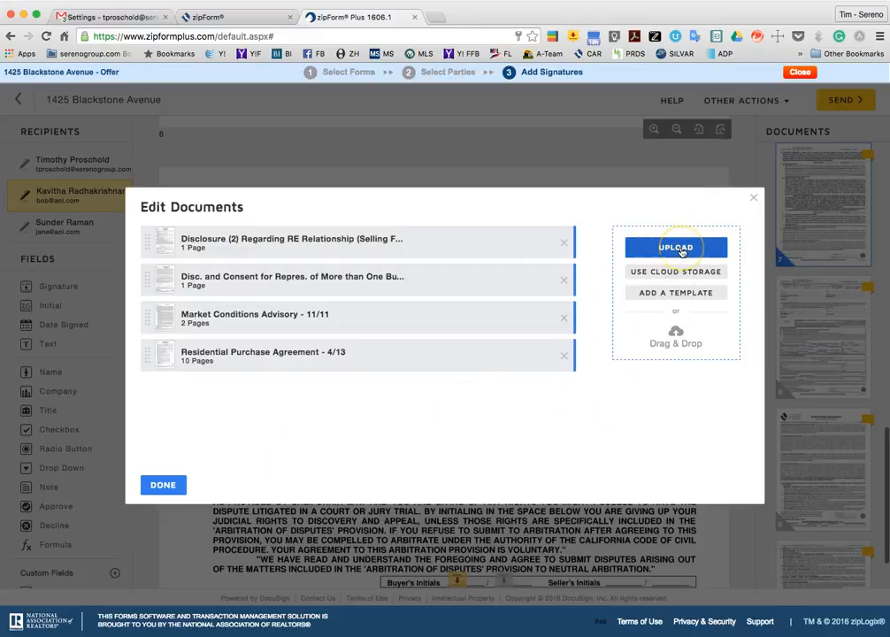
{"action": "mouse_move", "coordinate": [676, 272]}
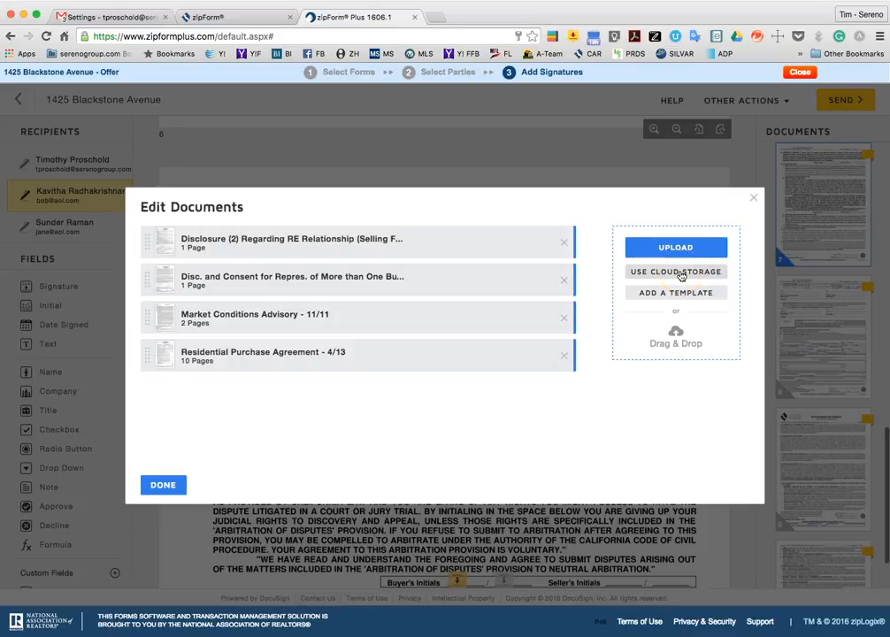
{"action": "left_click", "coordinate": [676, 271]}
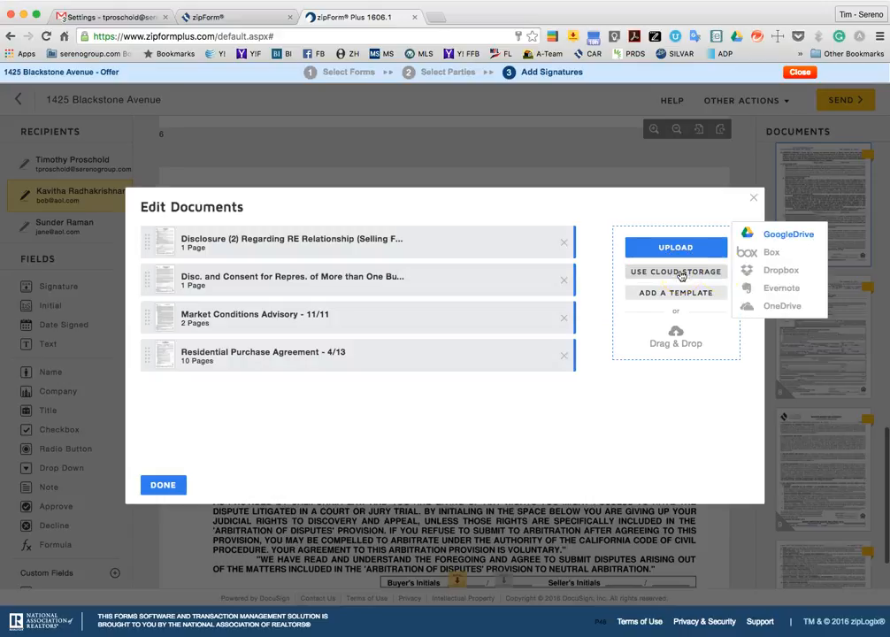
- Add San Mateo County City Services Directory.pdf from Google Drive's Sereno Library_Other Forms_Disclosures folder
{"action": "left_click", "coordinate": [788, 234]}
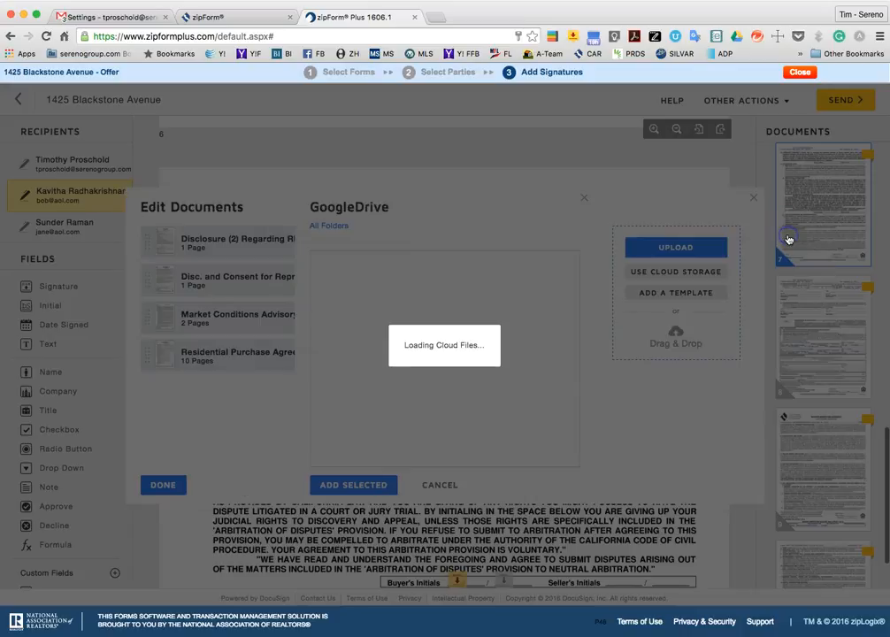
{"action": "mouse_move", "coordinate": [395, 321]}
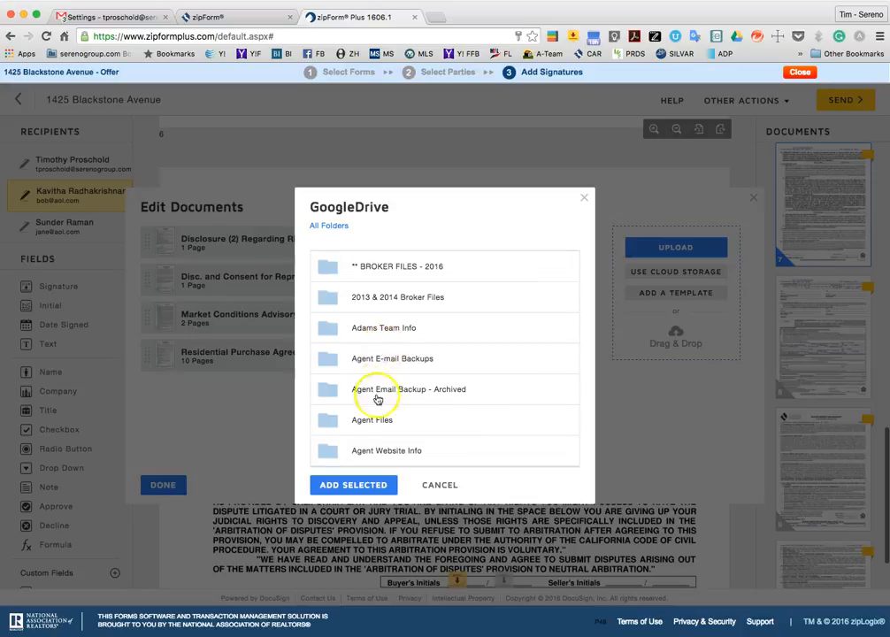
{"action": "scroll", "scroll_direction": "down", "scroll_amount": 3}
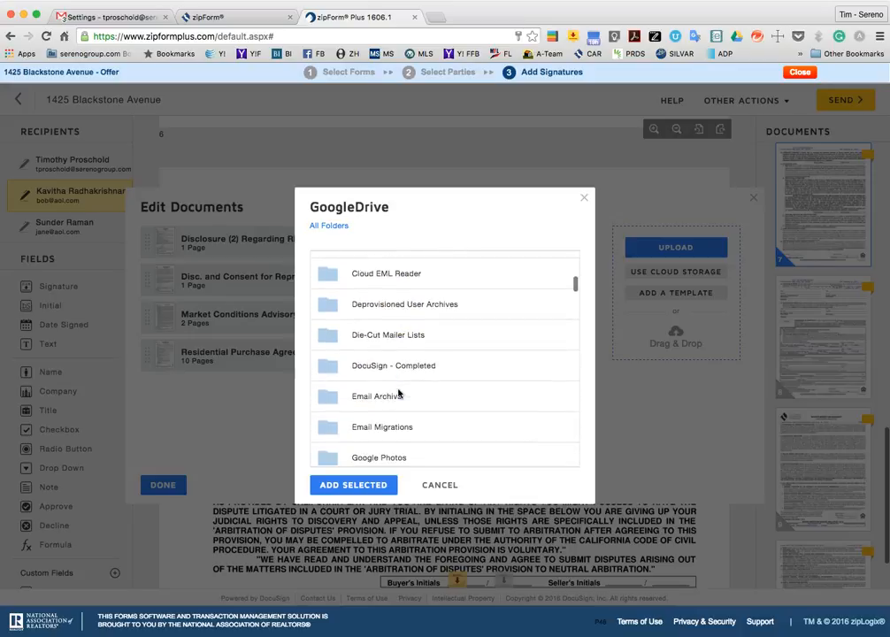
{"action": "scroll", "scroll_direction": "down", "scroll_amount": 3}
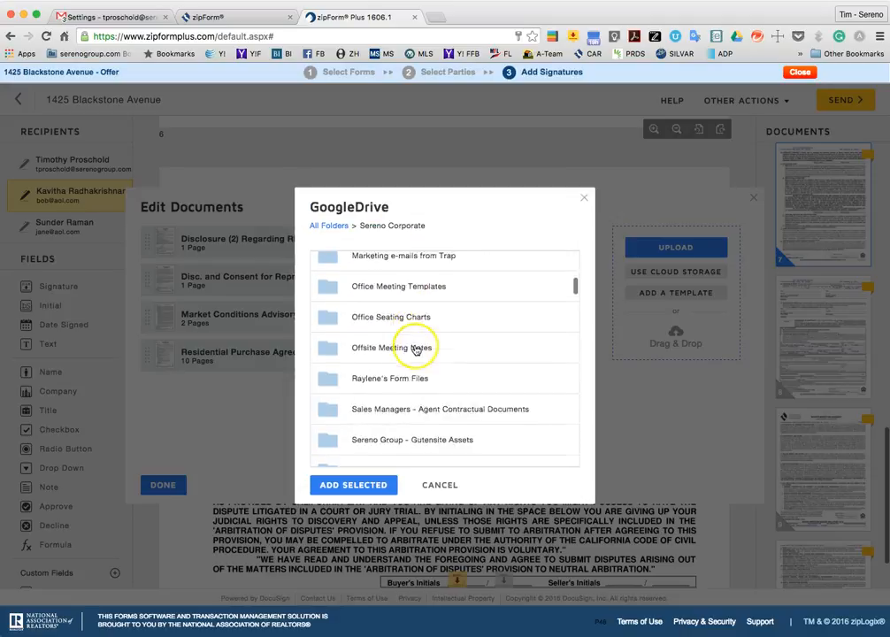
{"action": "scroll", "scroll_direction": "down", "scroll_amount": 3}
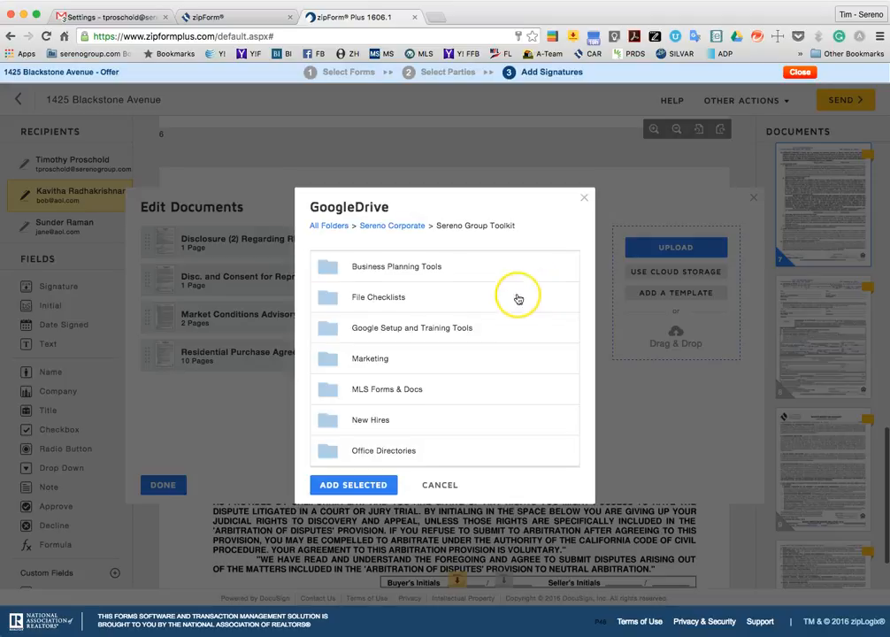
{"action": "scroll", "scroll_direction": "down", "scroll_amount": 3}
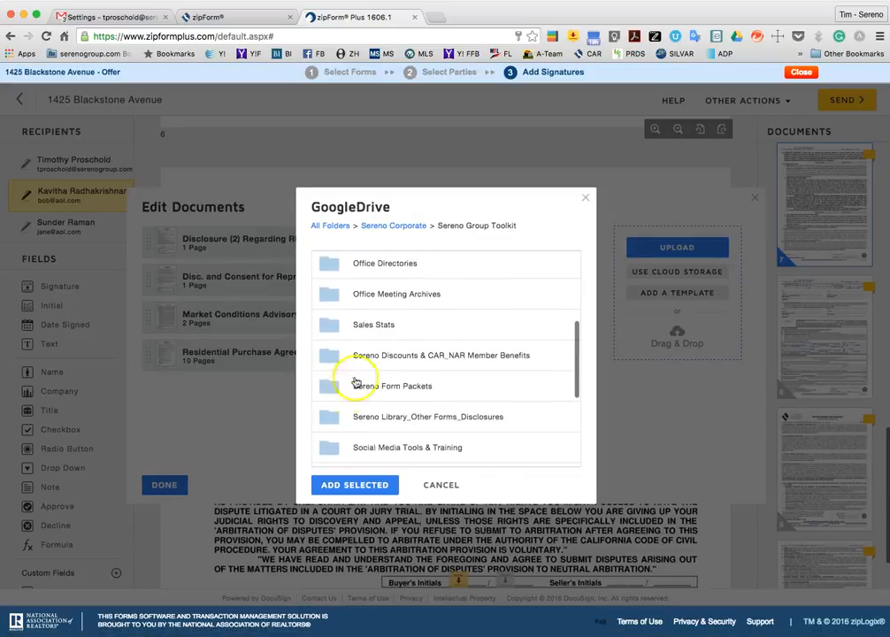
{"action": "scroll", "scroll_direction": "down", "scroll_amount": 3}
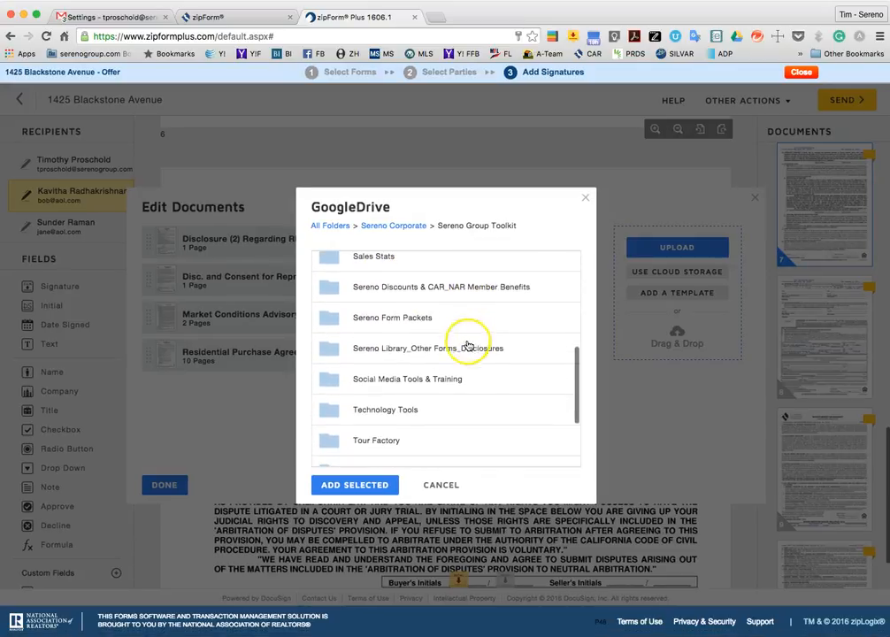
{"action": "left_click", "coordinate": [426, 348]}
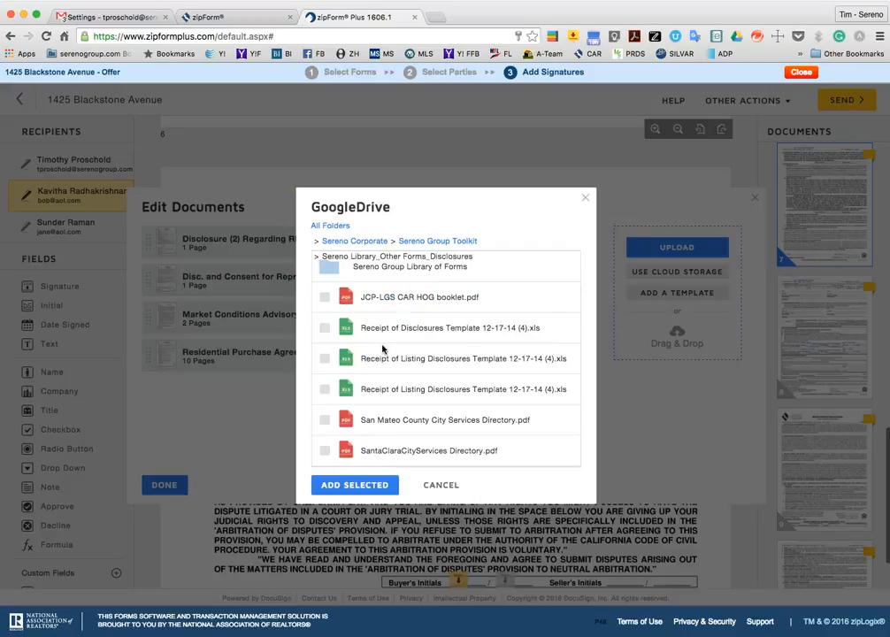
{"action": "left_click", "coordinate": [325, 297]}
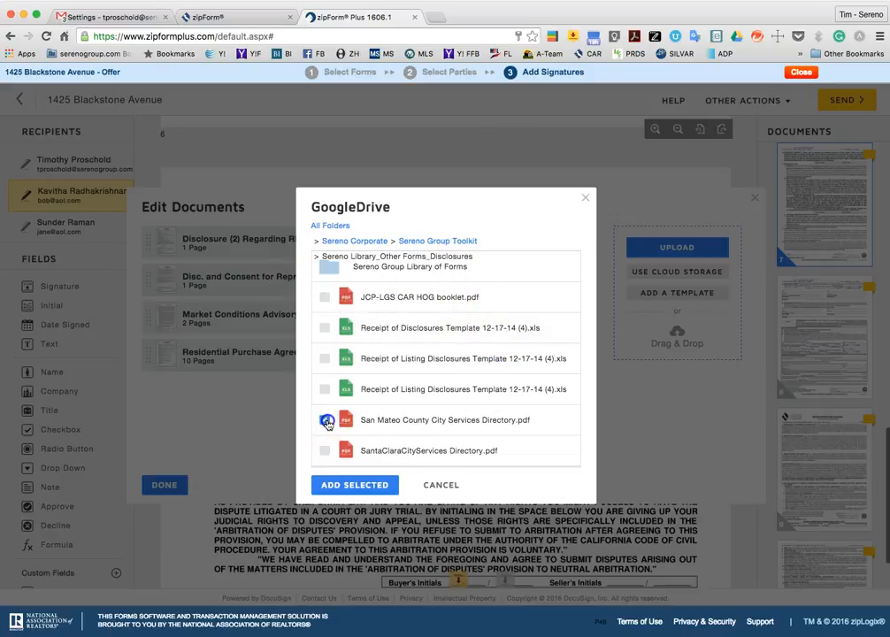
{"action": "left_click", "coordinate": [325, 408]}
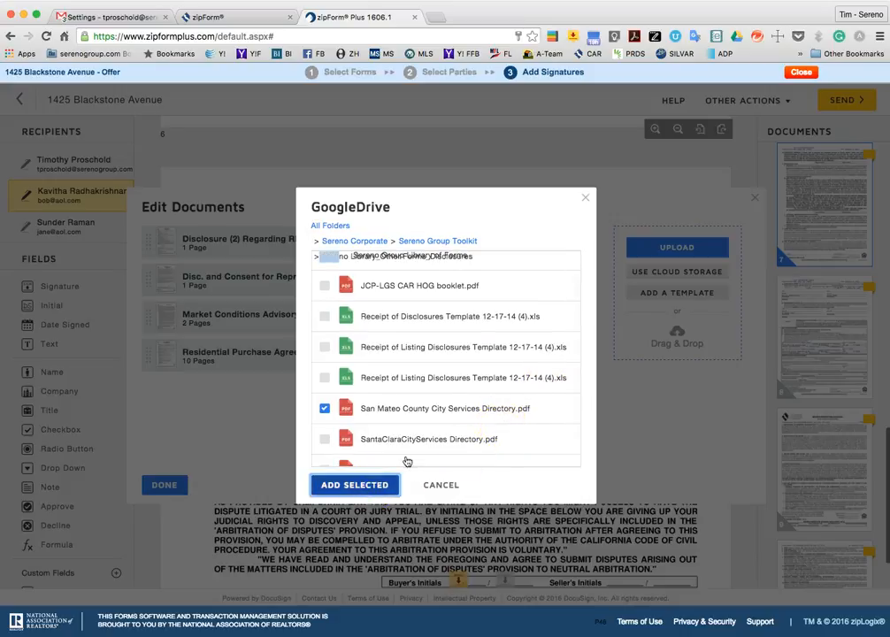
{"action": "left_click", "coordinate": [354, 484]}
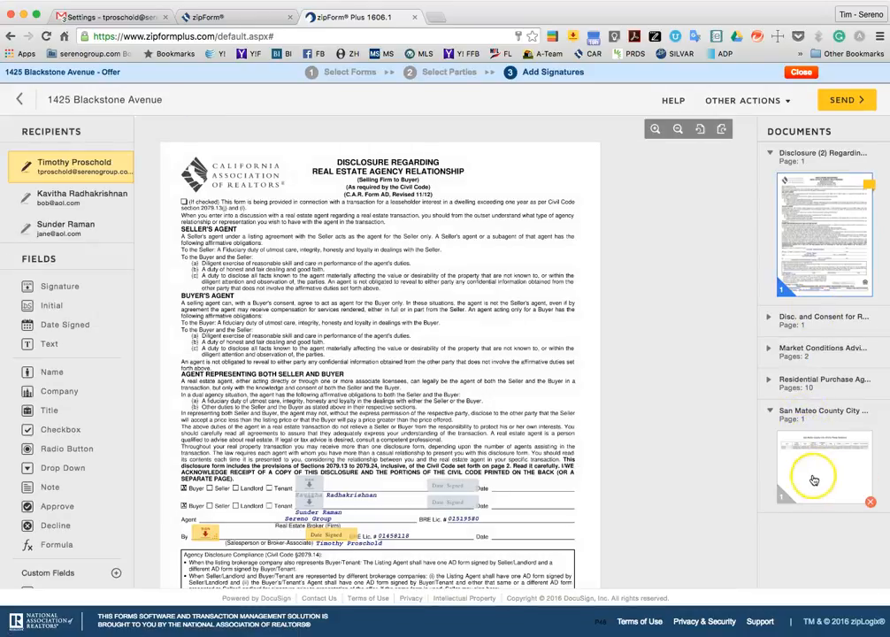
- Display the added San Mateo County City Utility Phone Numbers page and show Other Actions
{"action": "left_click", "coordinate": [824, 467]}
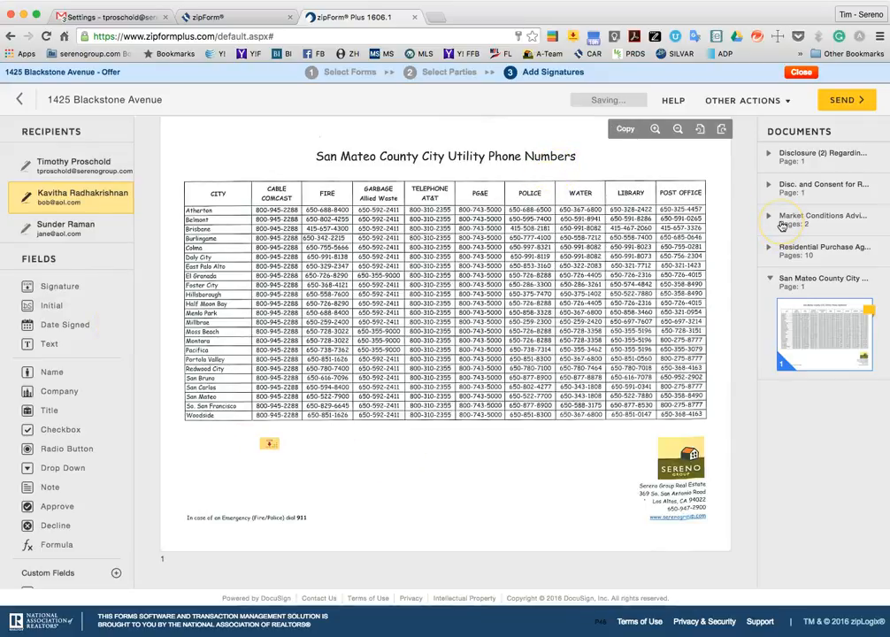
{"action": "left_click", "coordinate": [742, 100]}
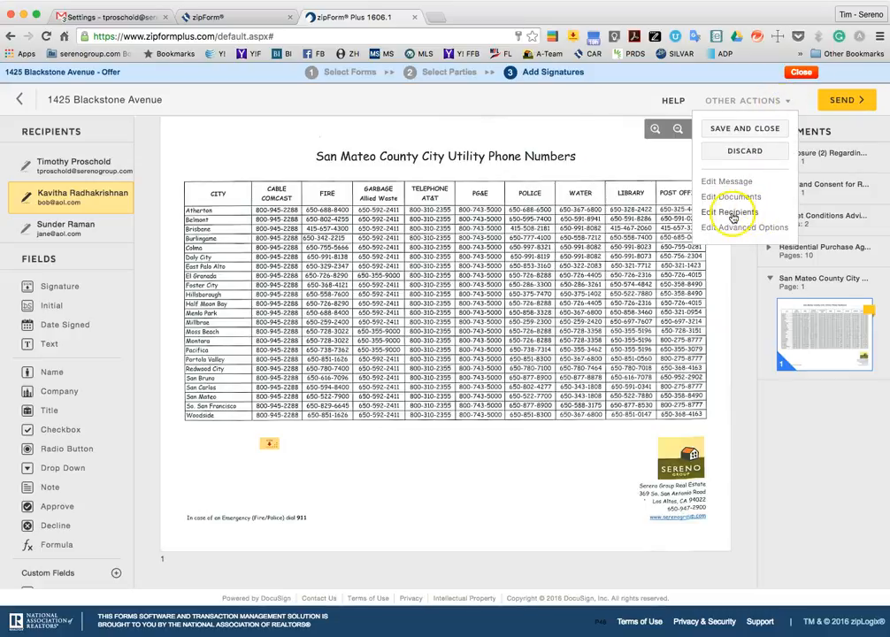
- In Edit Recipients, toggle Sign in Order repeatedly, ending enabled with both buyers at step 2
{"action": "left_click", "coordinate": [729, 211]}
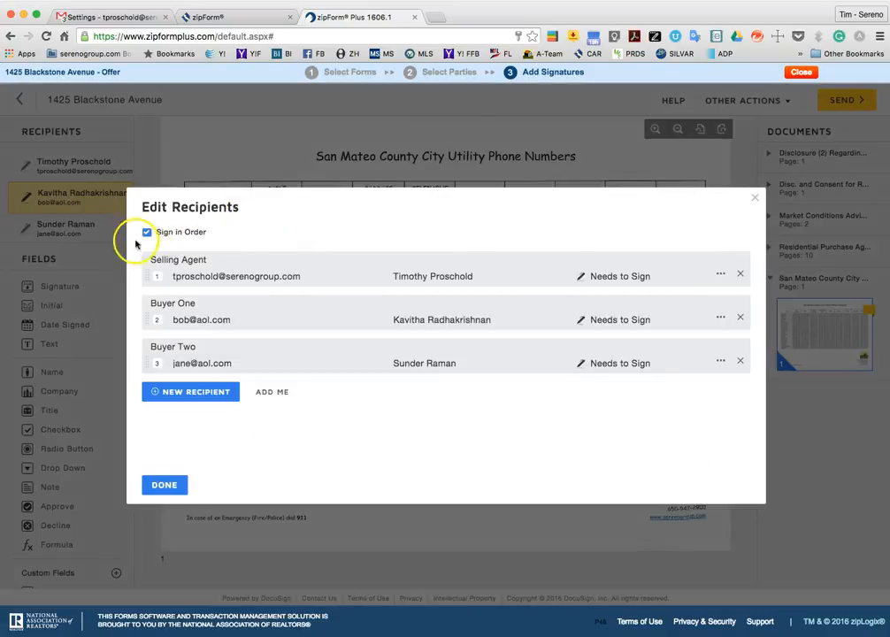
{"action": "left_click", "coordinate": [147, 232]}
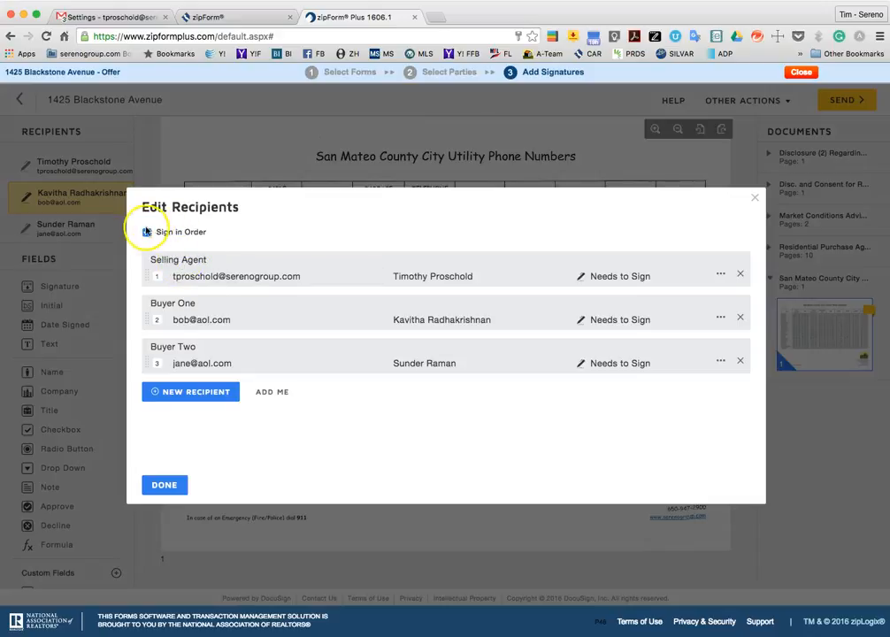
{"action": "left_click", "coordinate": [147, 232]}
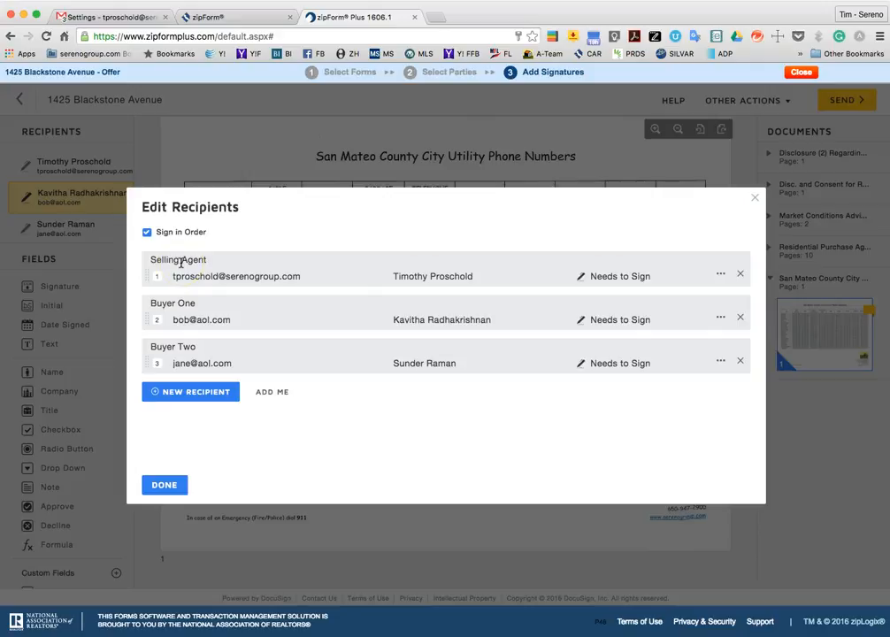
{"action": "mouse_move", "coordinate": [334, 310]}
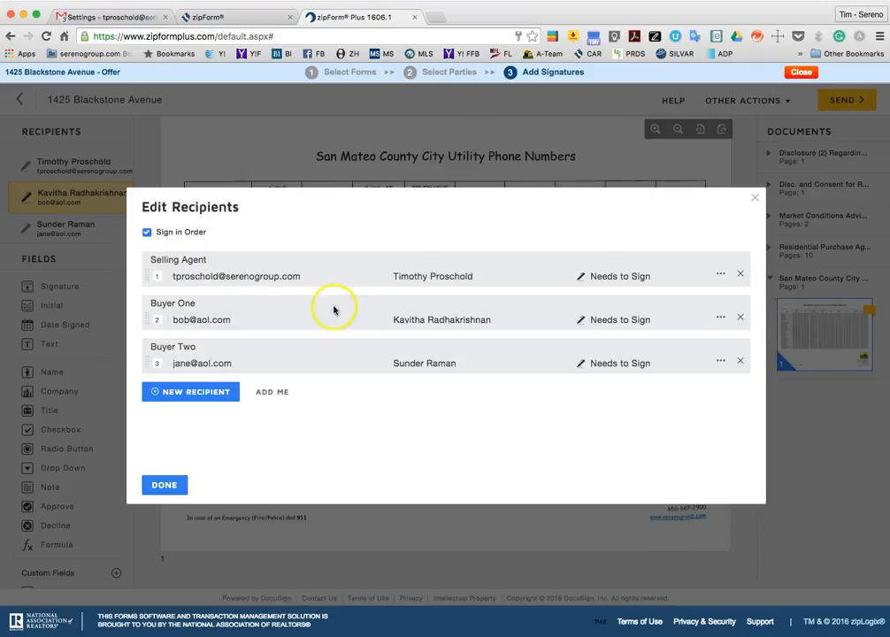
{"action": "mouse_move", "coordinate": [387, 296]}
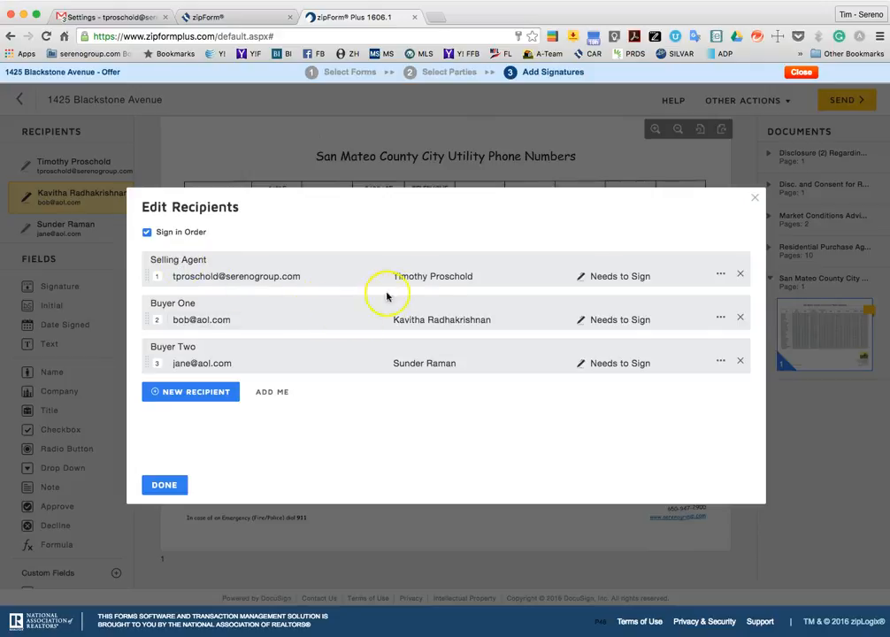
{"action": "mouse_move", "coordinate": [451, 389]}
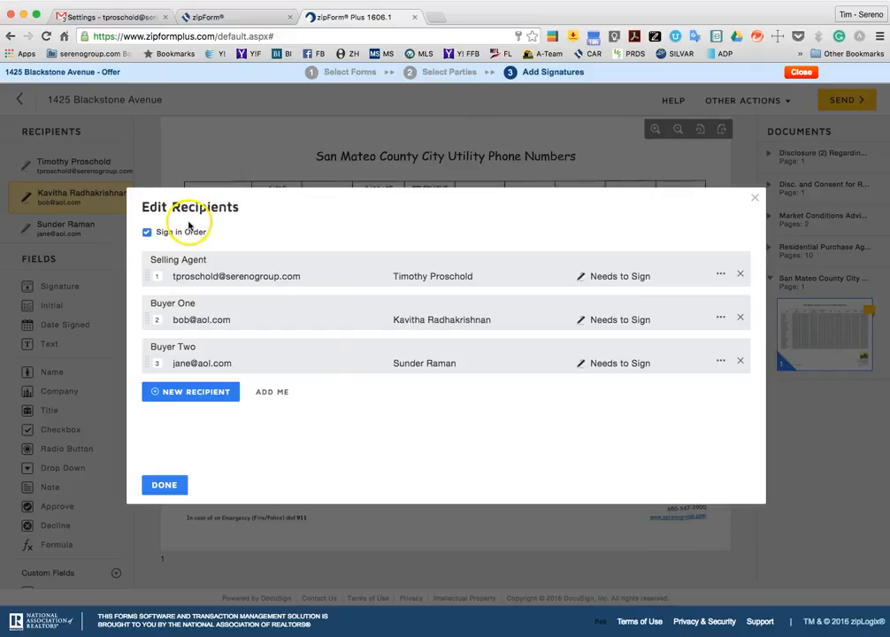
{"action": "left_click", "coordinate": [147, 232]}
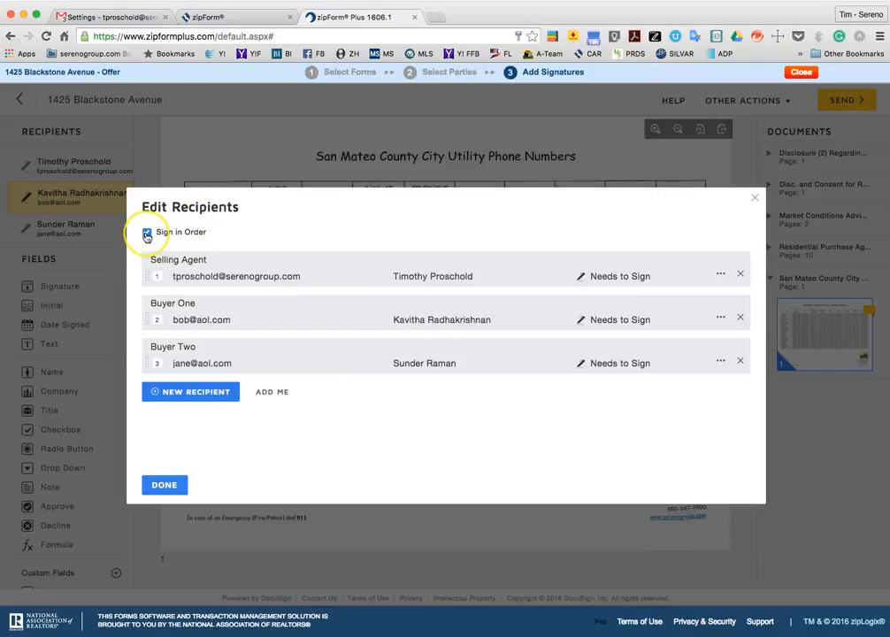
{"action": "left_click", "coordinate": [147, 232]}
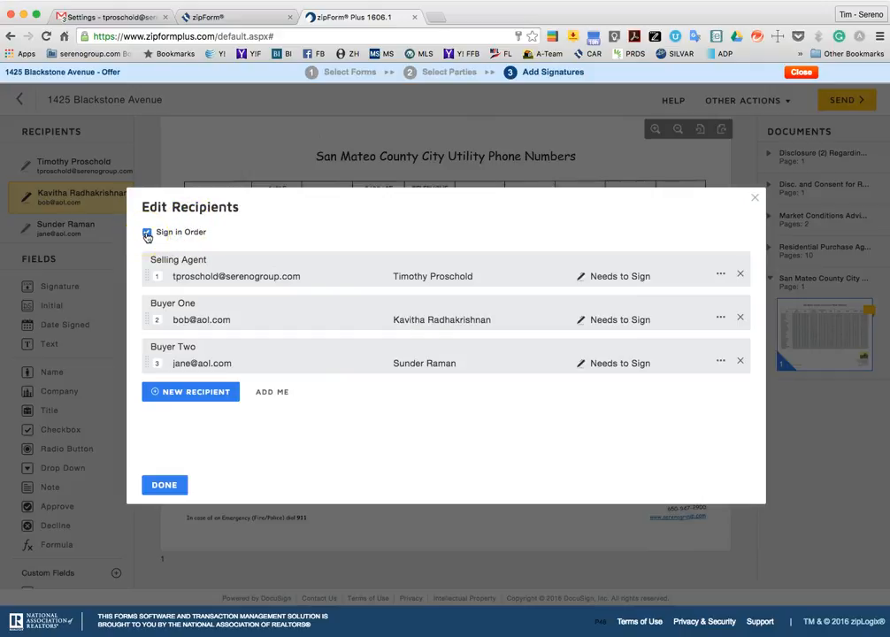
{"action": "left_click", "coordinate": [147, 232]}
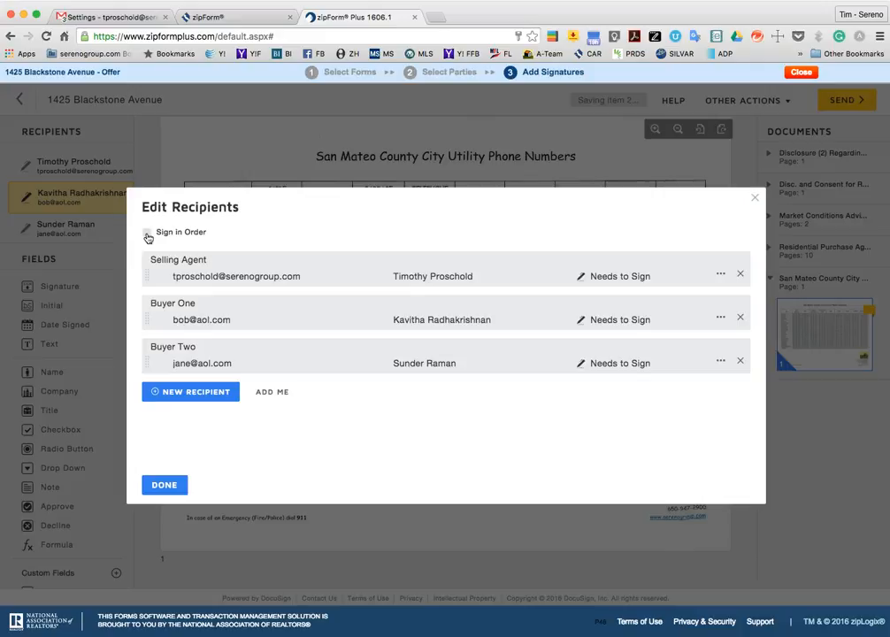
{"action": "left_click", "coordinate": [147, 232]}
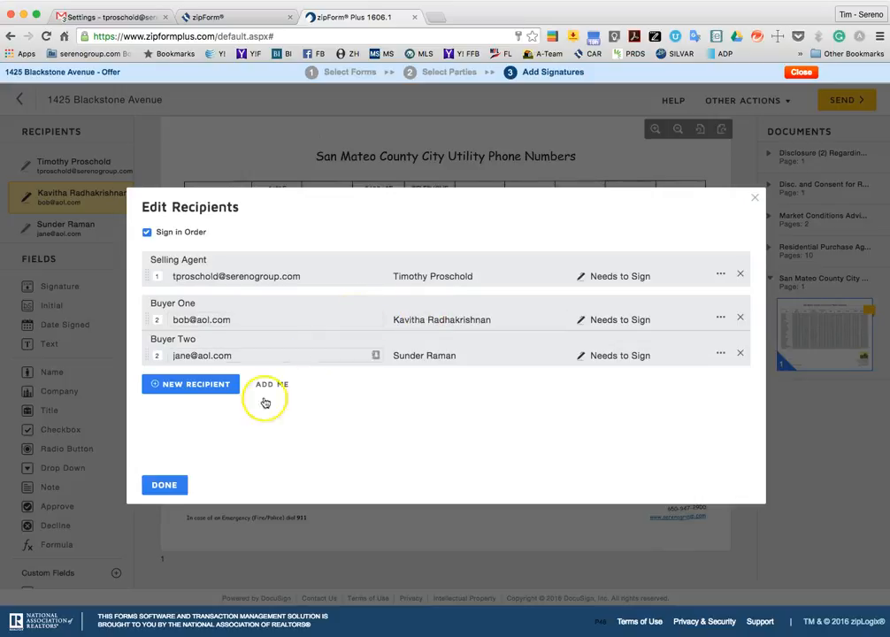
{"action": "left_click", "coordinate": [191, 384]}
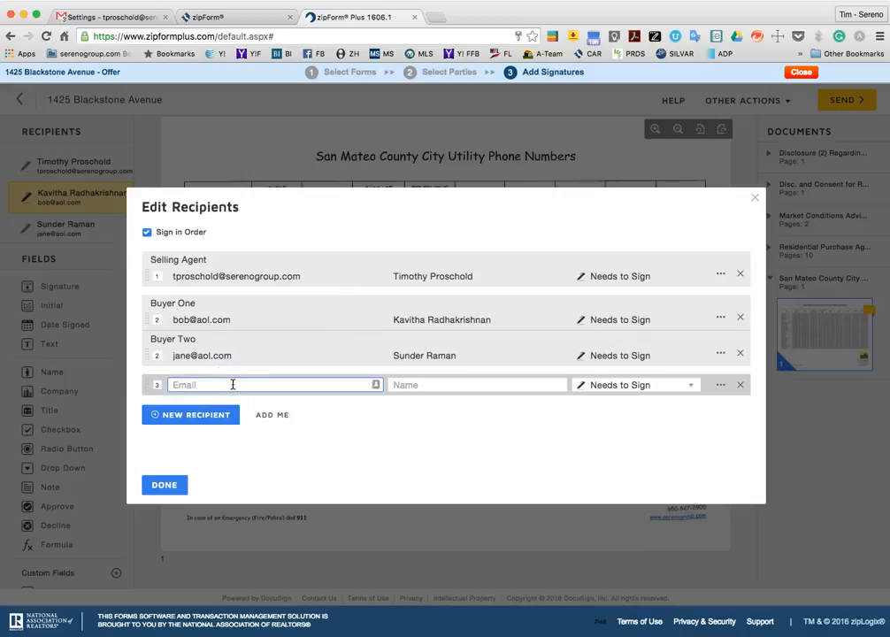
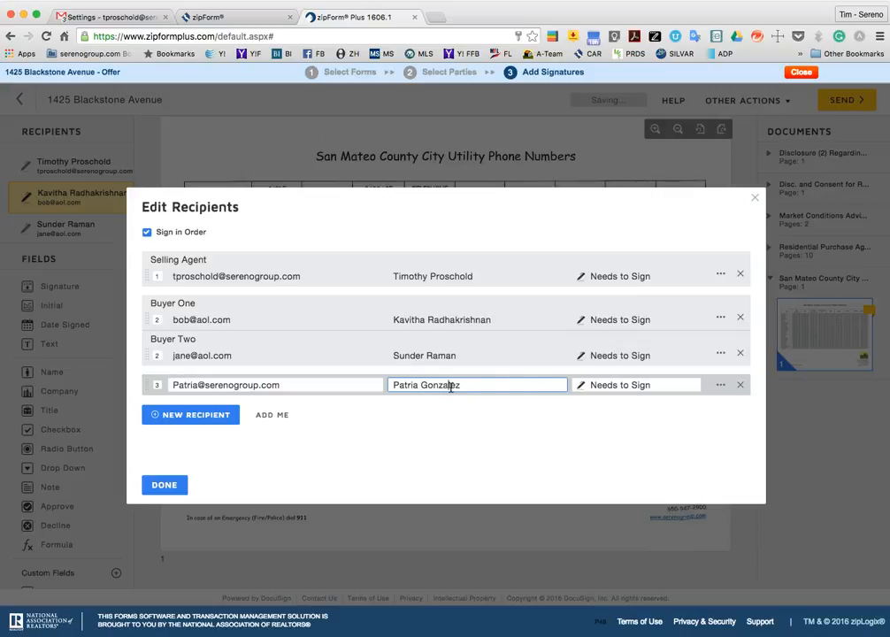
{"action": "left_click", "coordinate": [633, 384]}
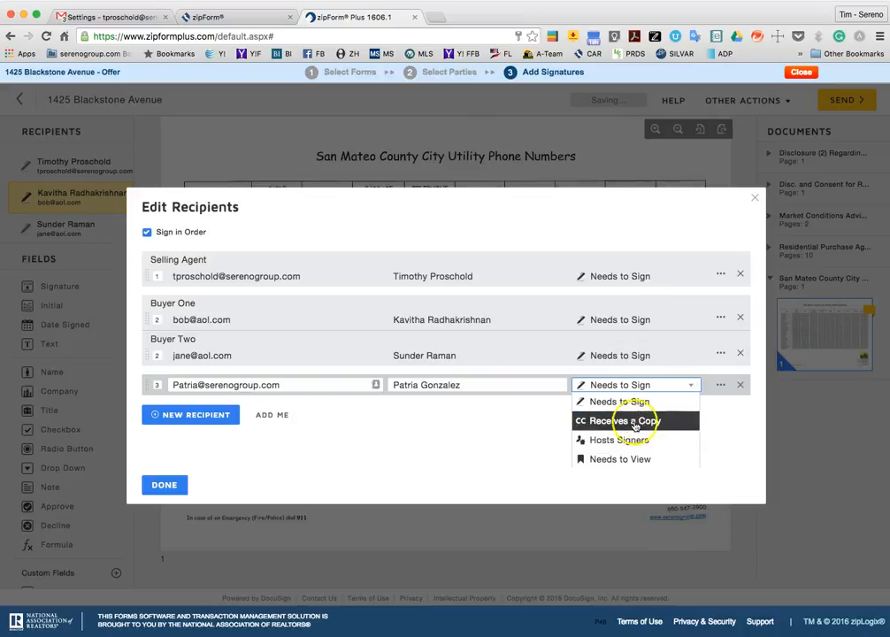
{"action": "left_click", "coordinate": [625, 420]}
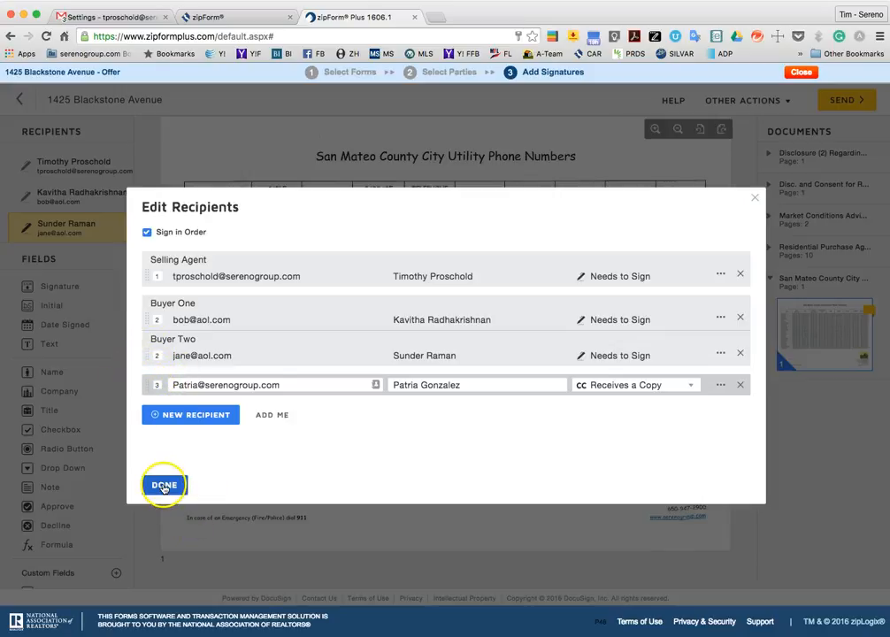
{"action": "left_click", "coordinate": [164, 485]}
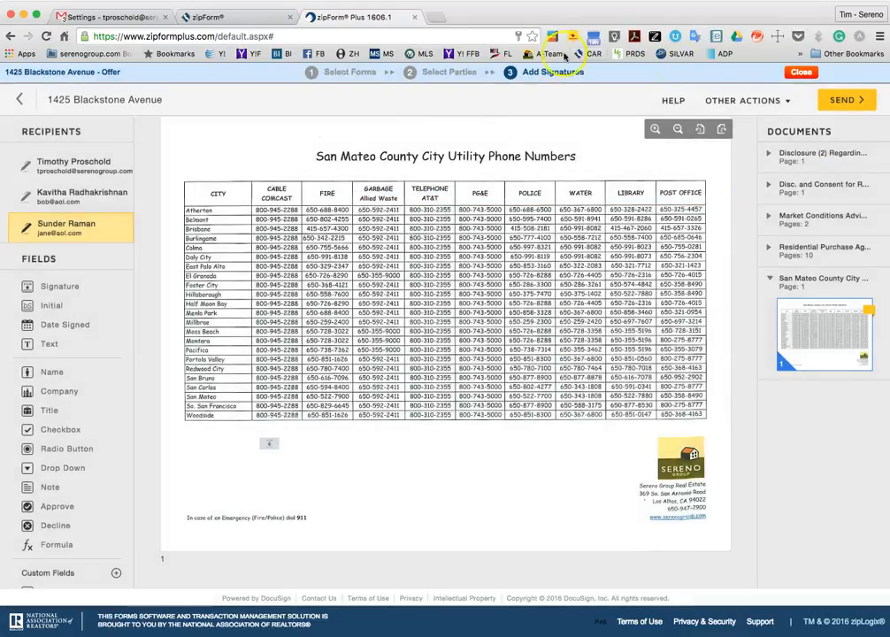